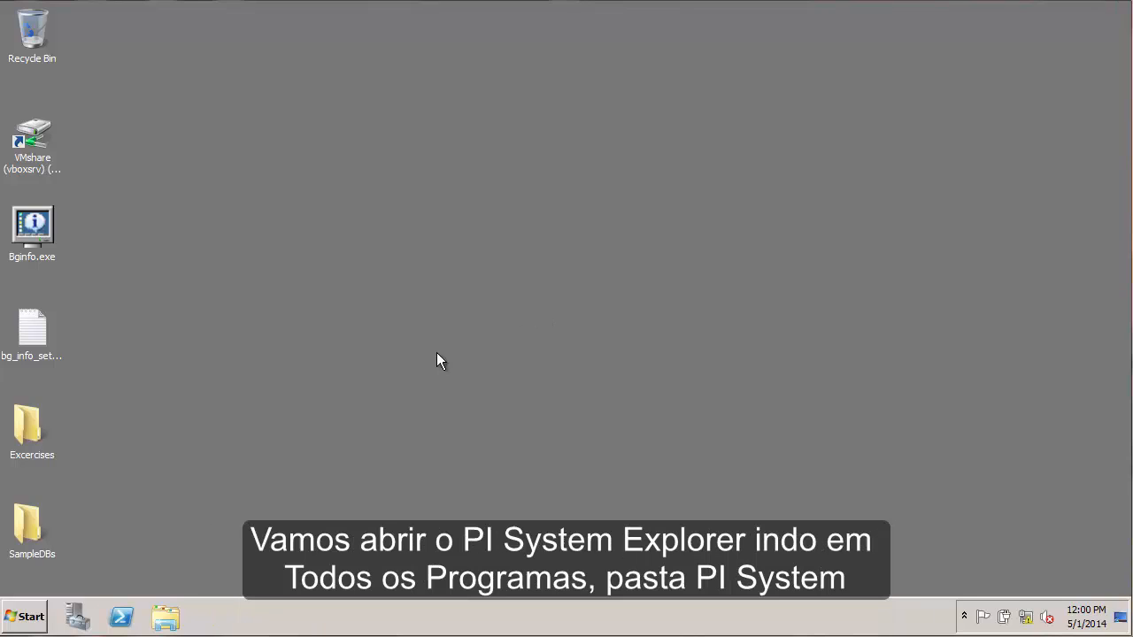
- Bring up the Start menu's All Programs list to reach the PI System folder
click(25, 616)
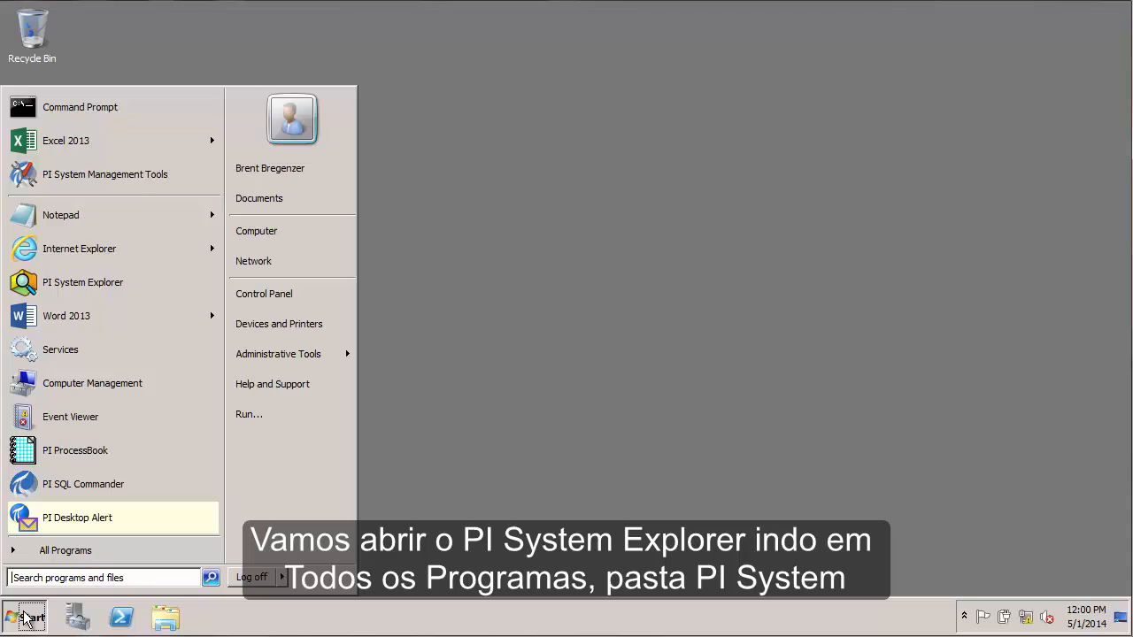
click(64, 550)
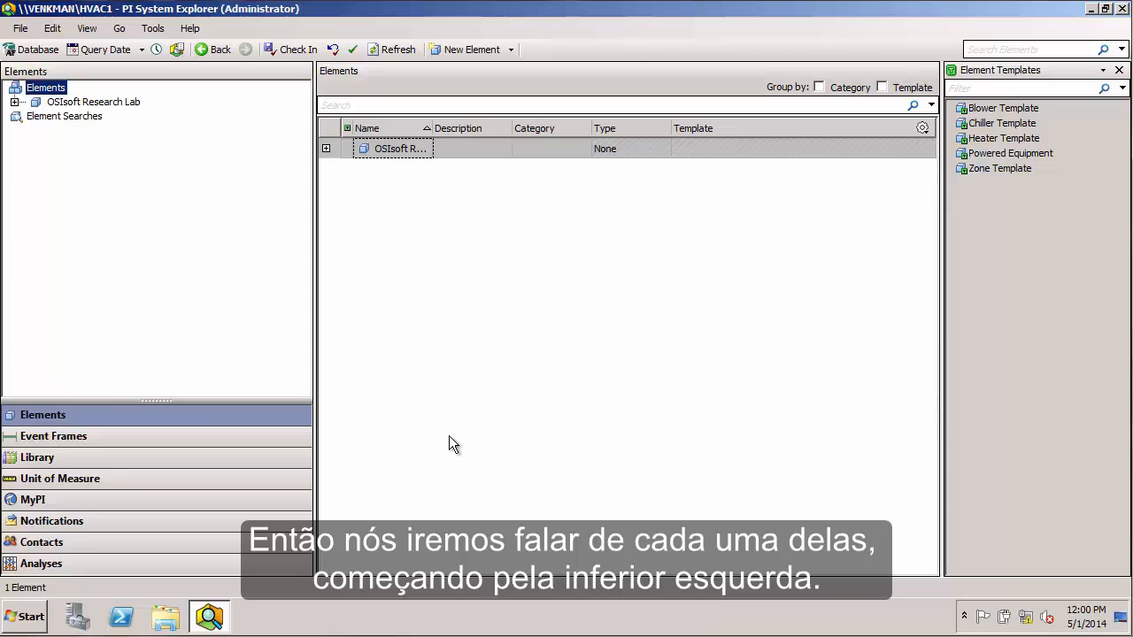
mouse_move(4, 393)
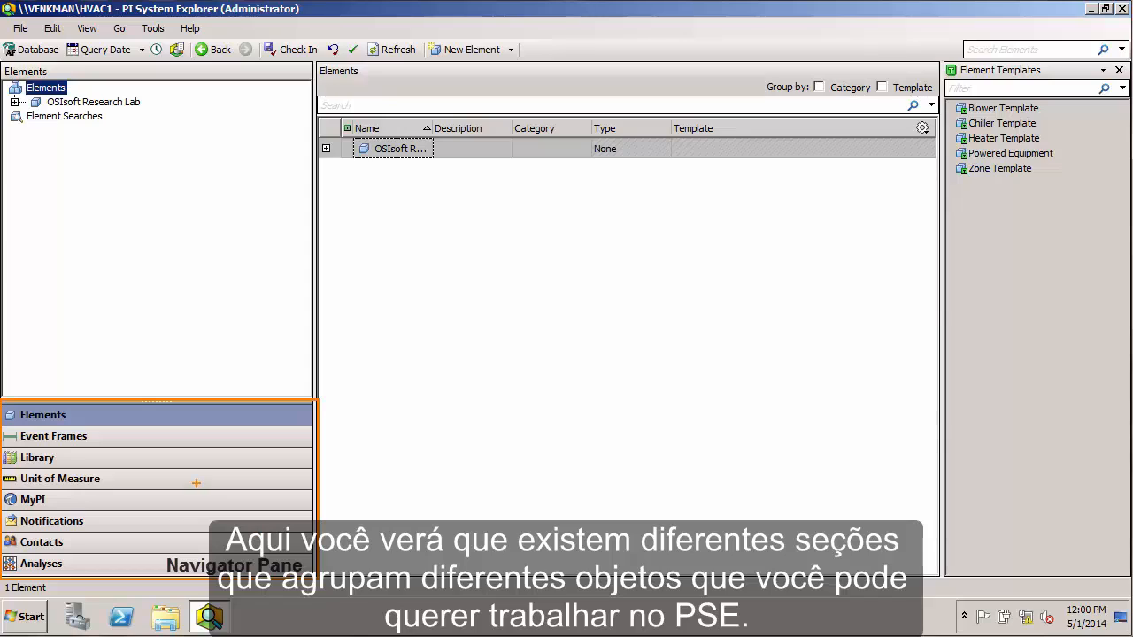
mouse_move(170, 473)
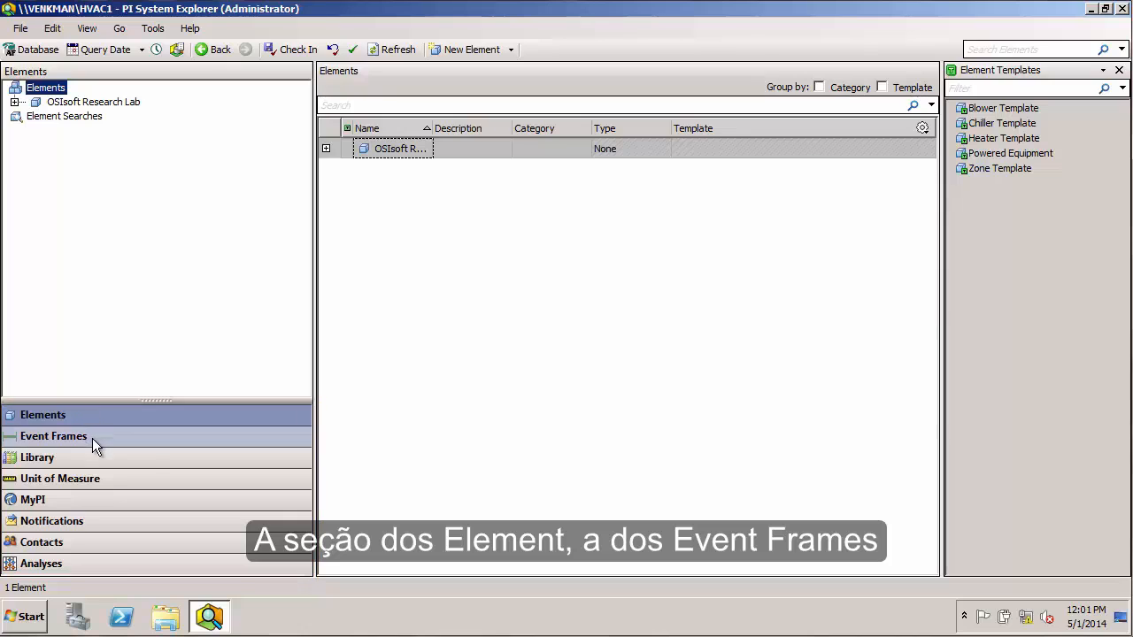
- Visit the Event Frames, Library and Unit of Measure sections, ending on Analyses
click(53, 436)
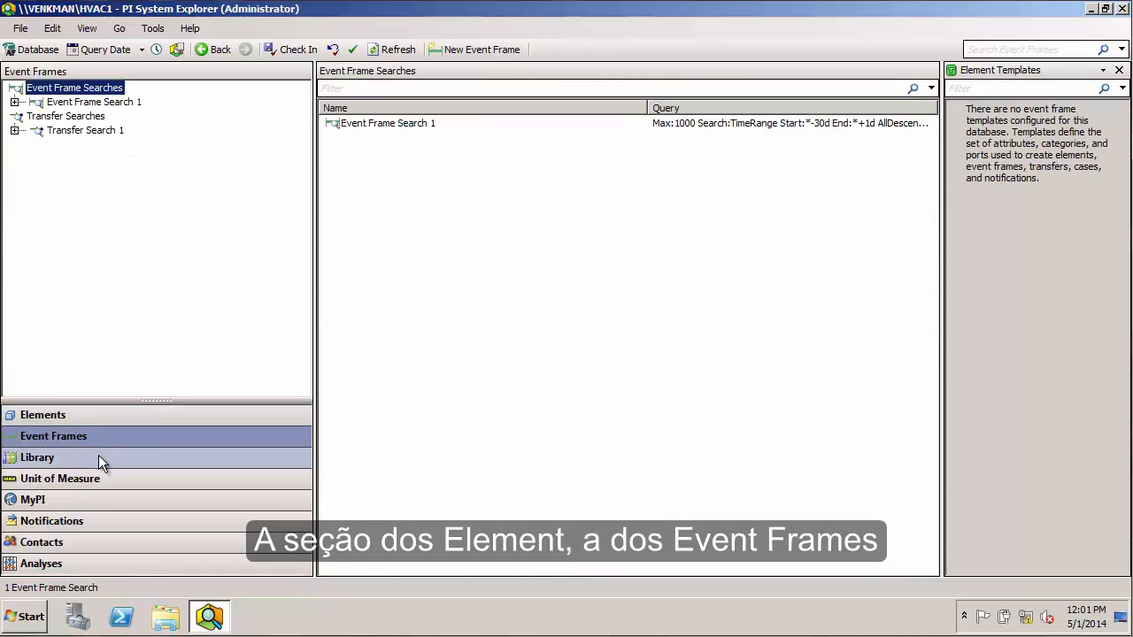
click(37, 457)
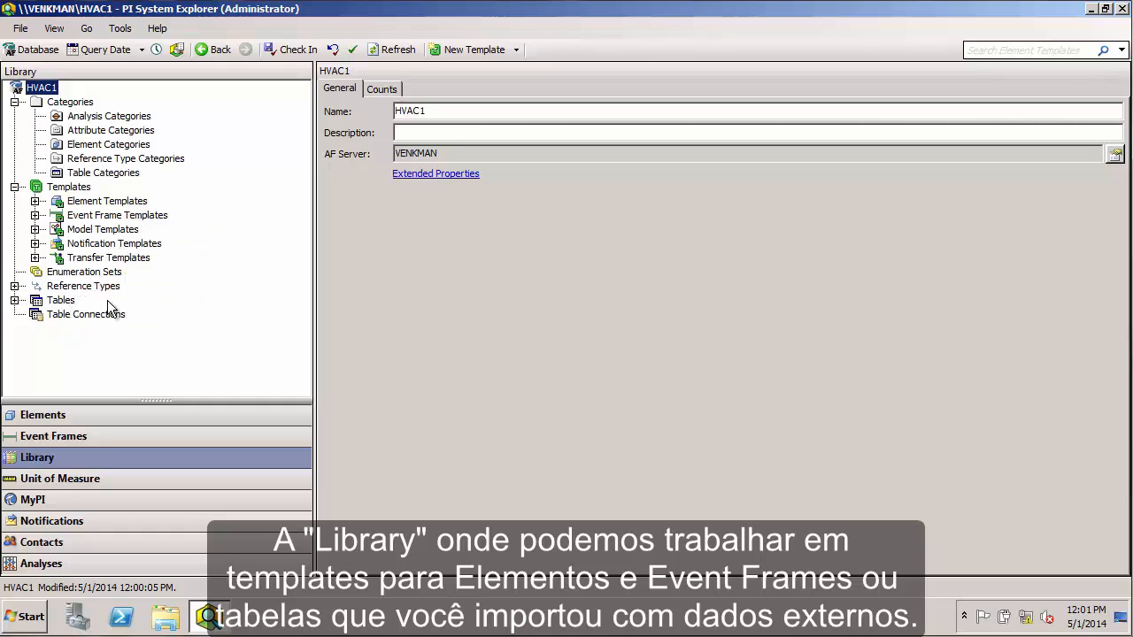
mouse_move(60, 478)
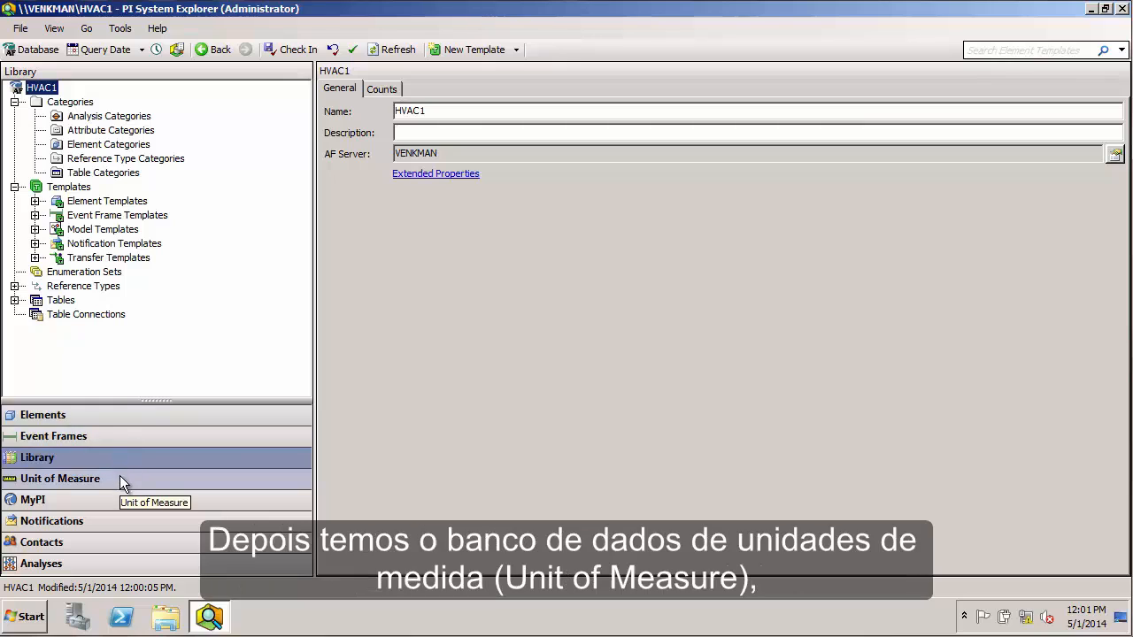
click(60, 478)
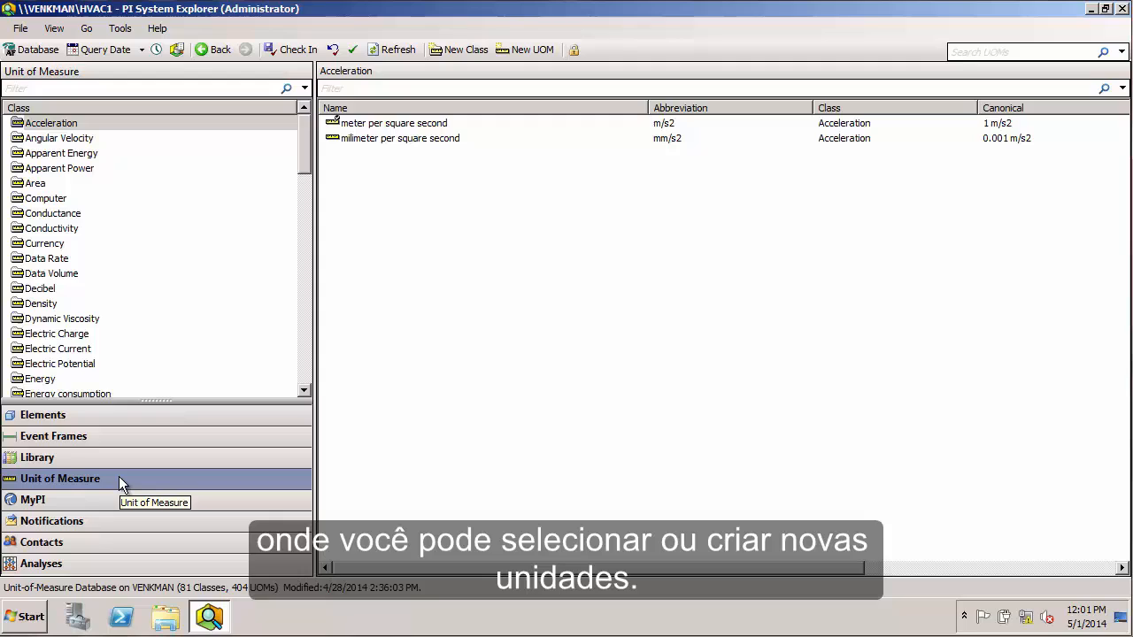
mouse_move(108, 494)
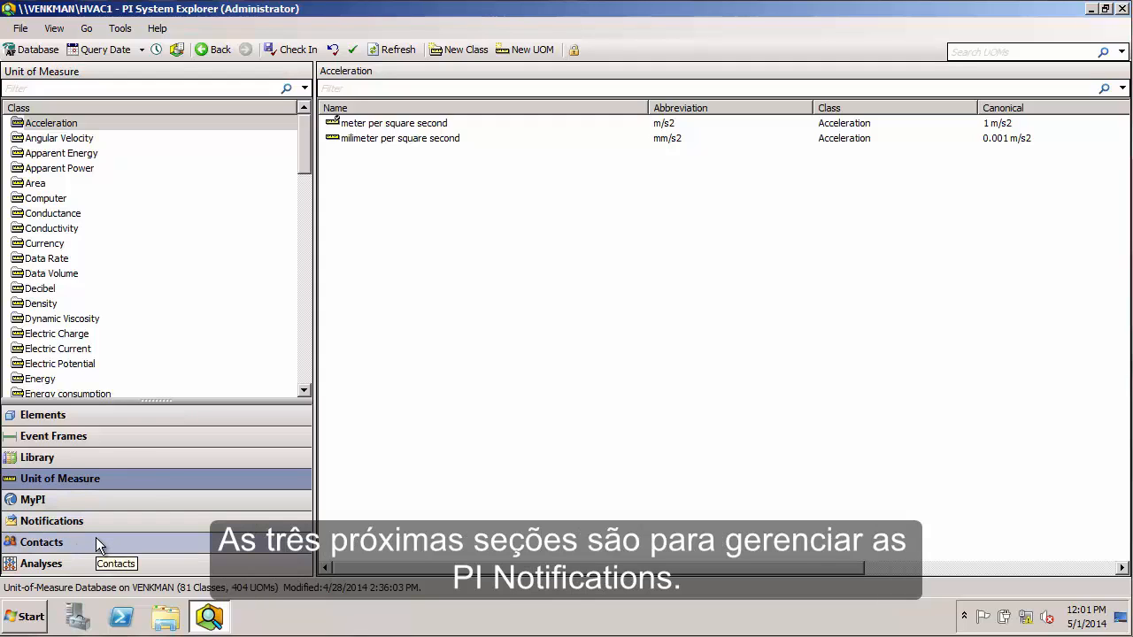
mouse_move(102, 567)
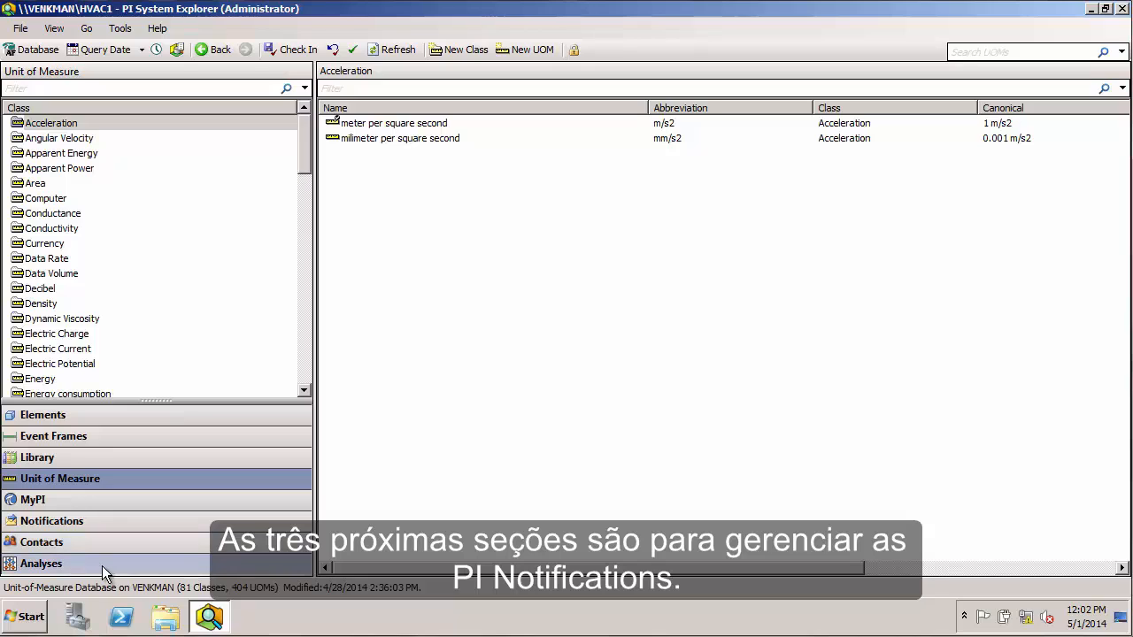
click(40, 563)
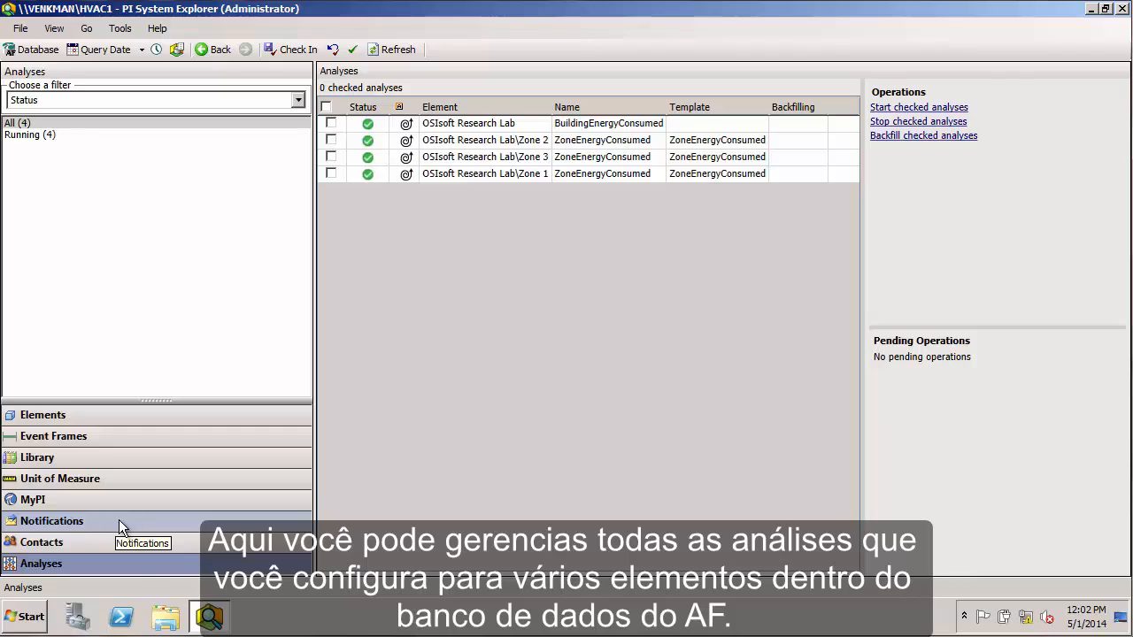
mouse_move(85, 414)
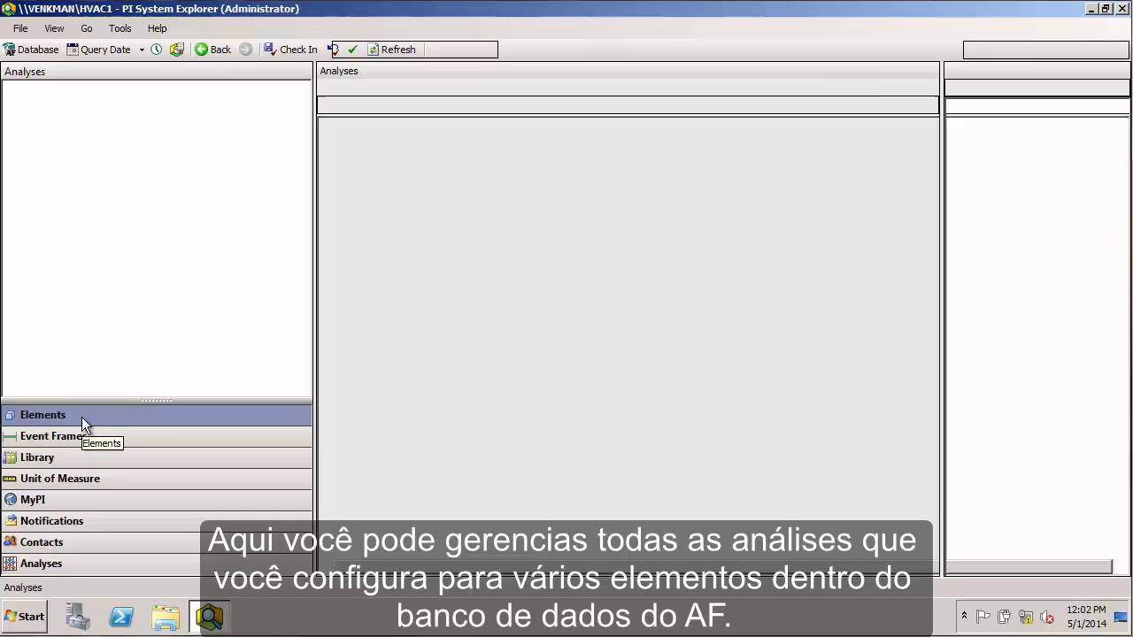
- Return to the Elements section showing OSIsoft Research Lab and its templates
click(42, 415)
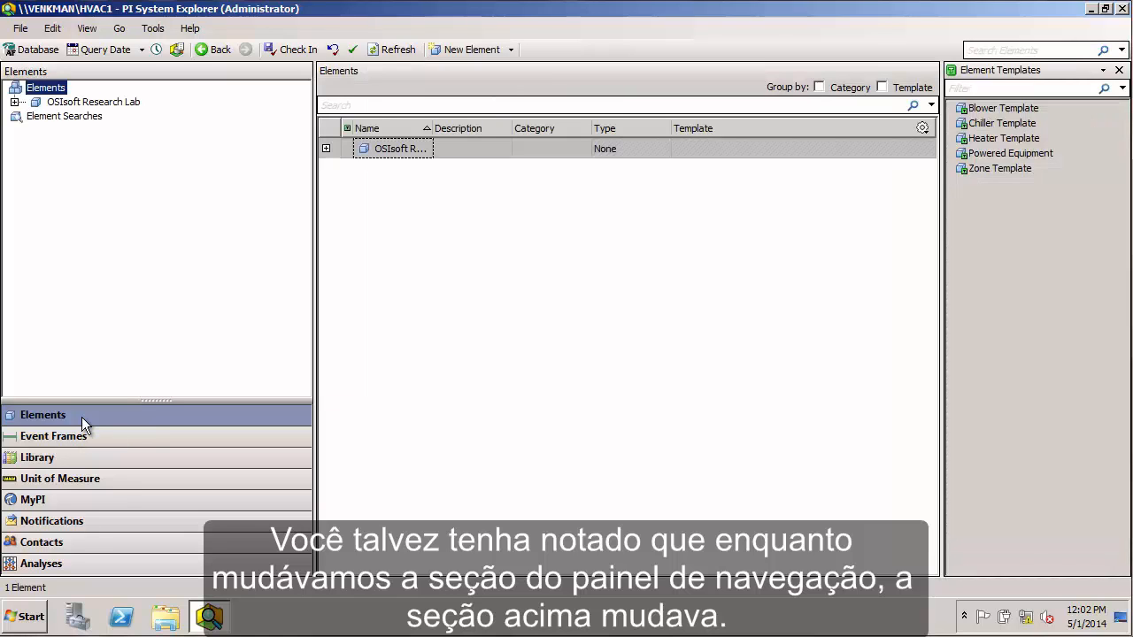
mouse_move(53, 435)
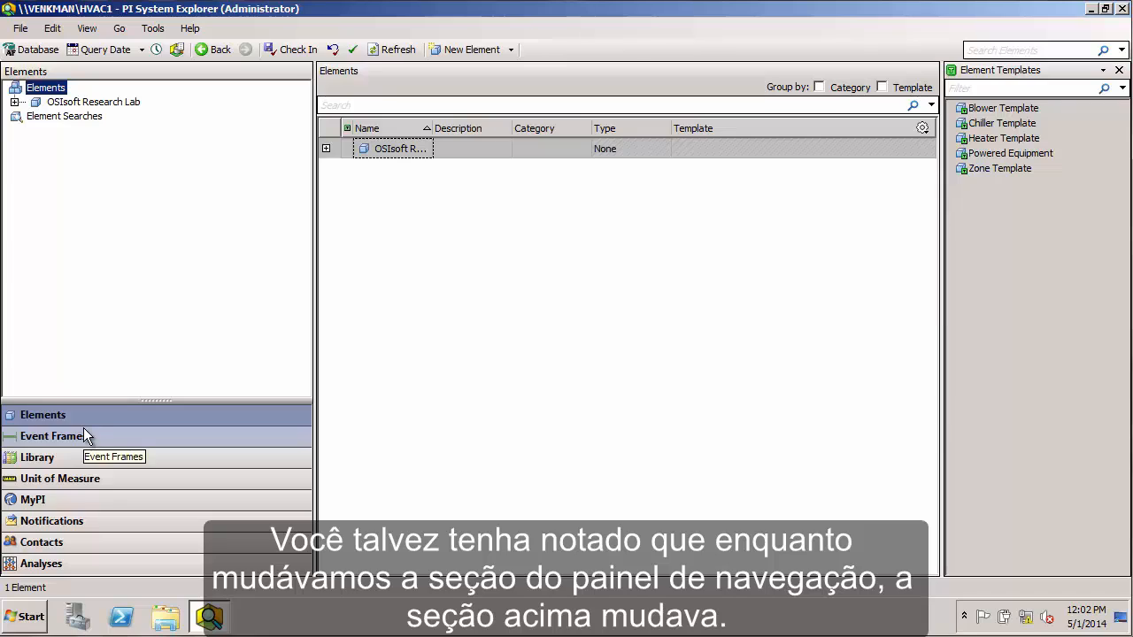
mouse_move(120, 393)
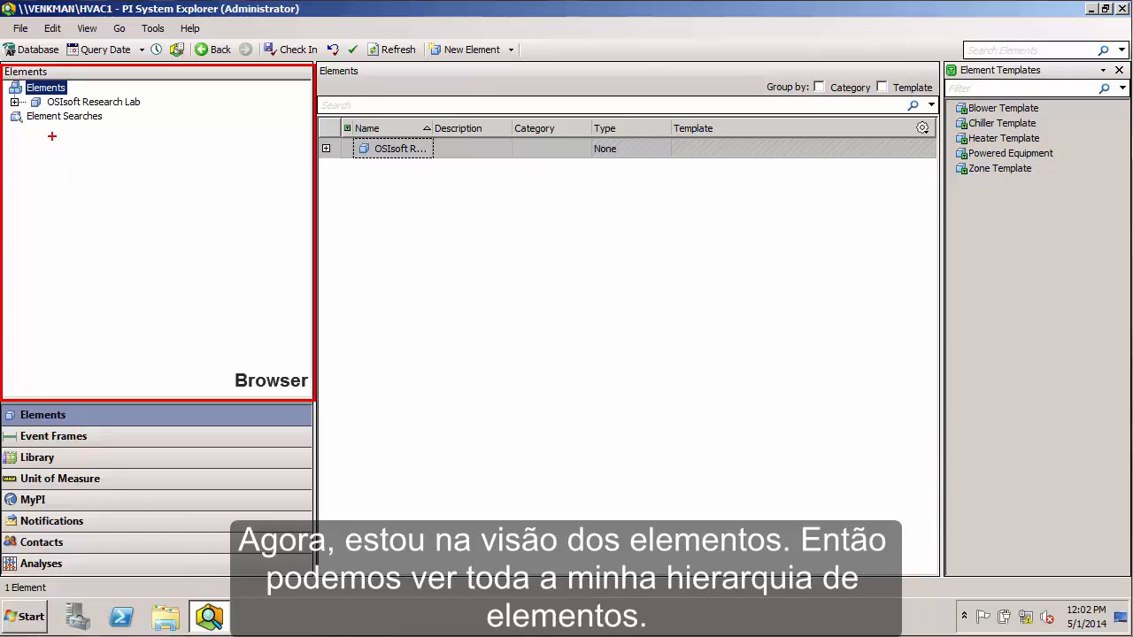
- Expand OSIsoft Research Lab and Zone 1 and show BLR-01's General details
click(23, 101)
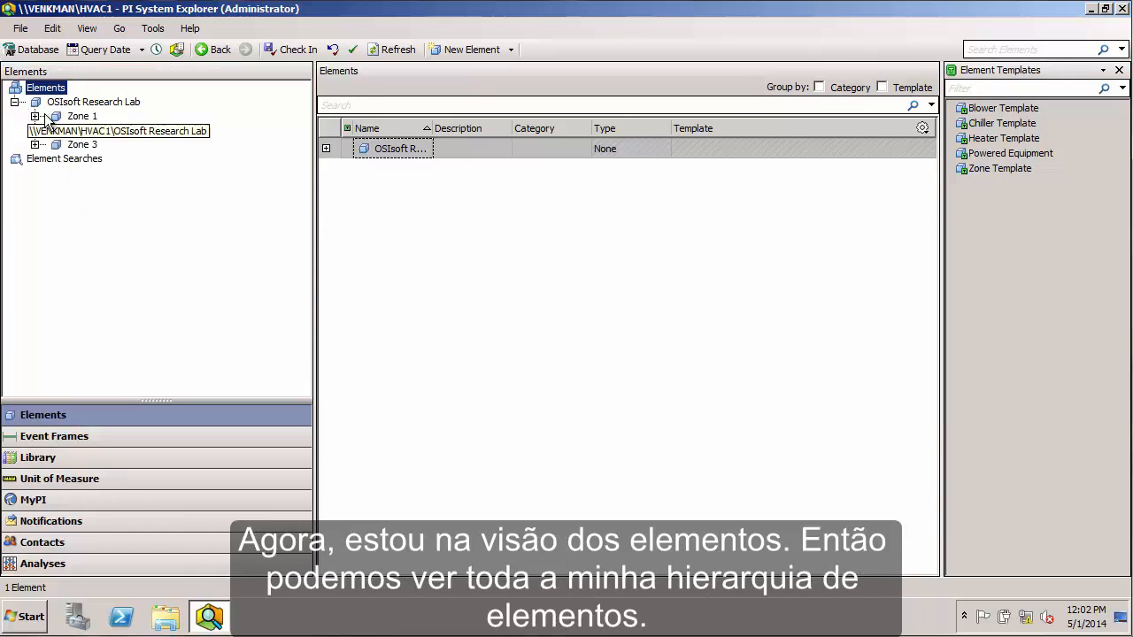
click(35, 117)
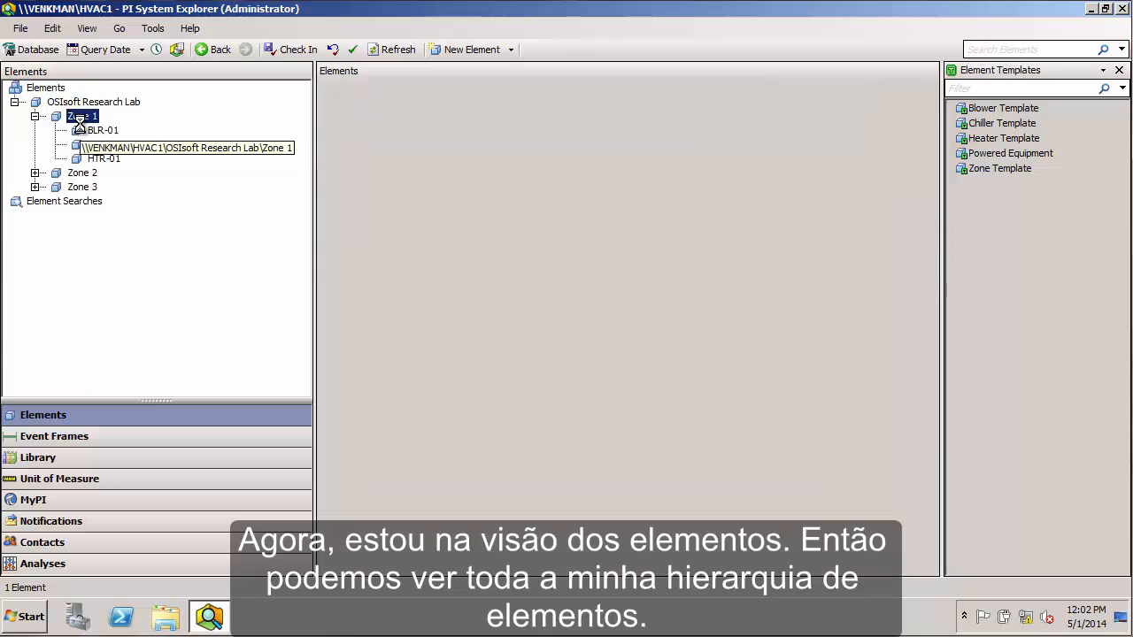
click(102, 131)
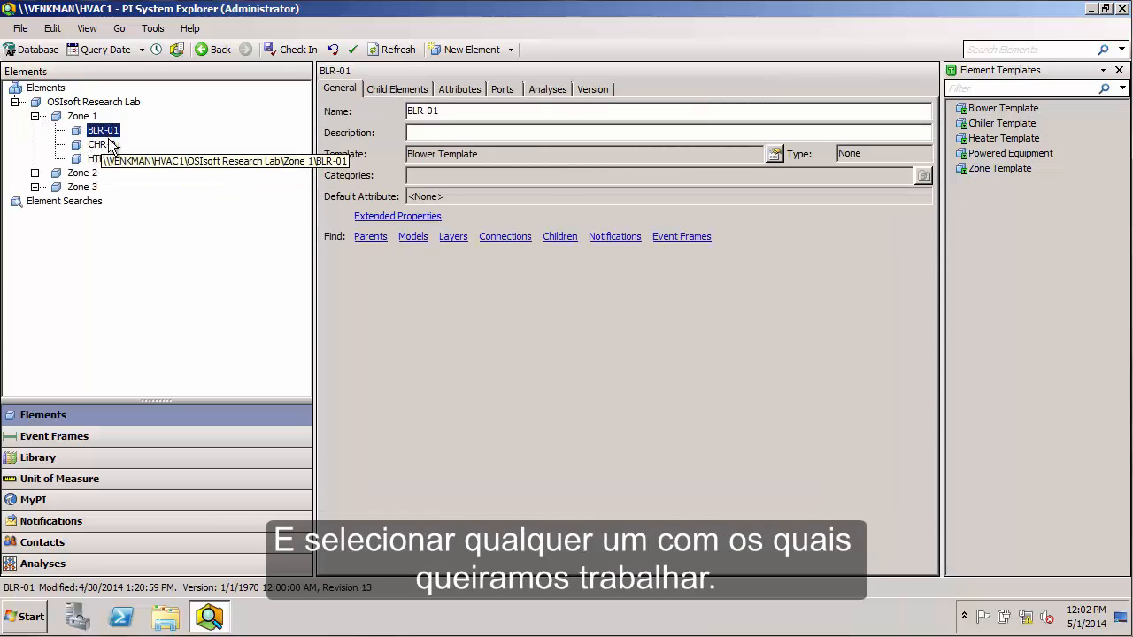
mouse_move(105, 160)
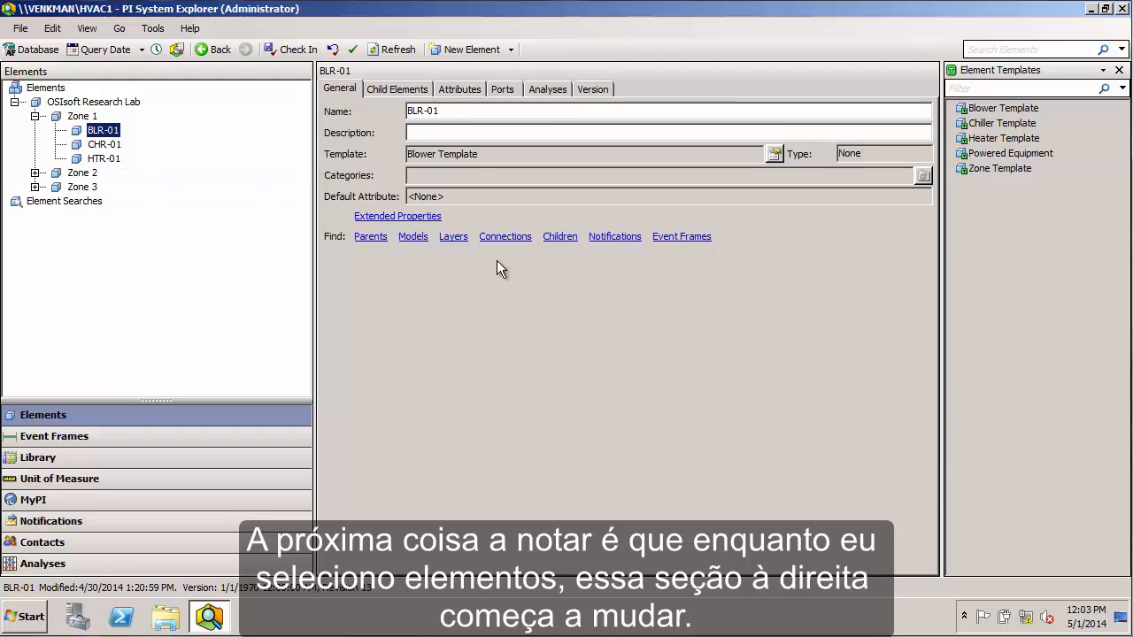
mouse_move(499, 264)
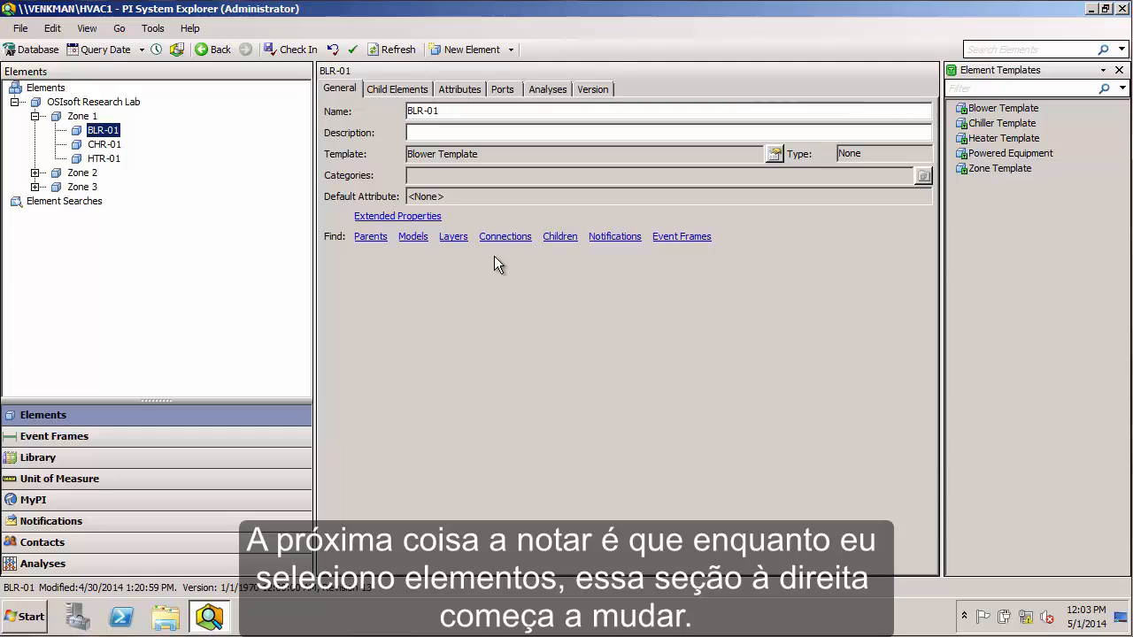
mouse_move(492, 257)
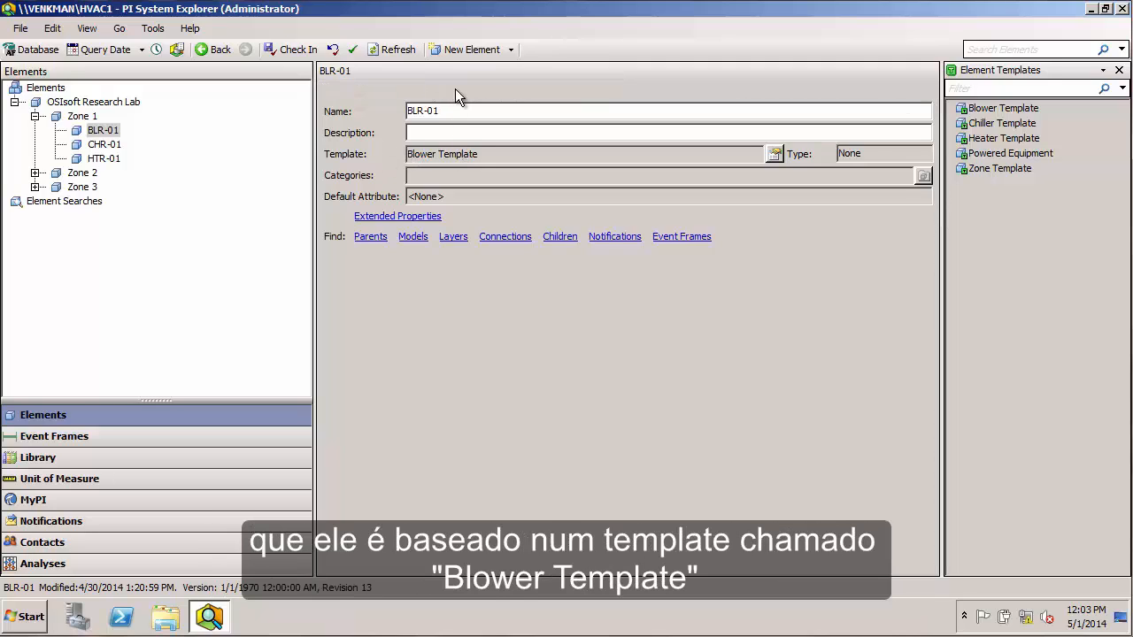
- List BLR-01's attributes and view the Energy Usage Last Hour and Equipment Type configurations
click(459, 88)
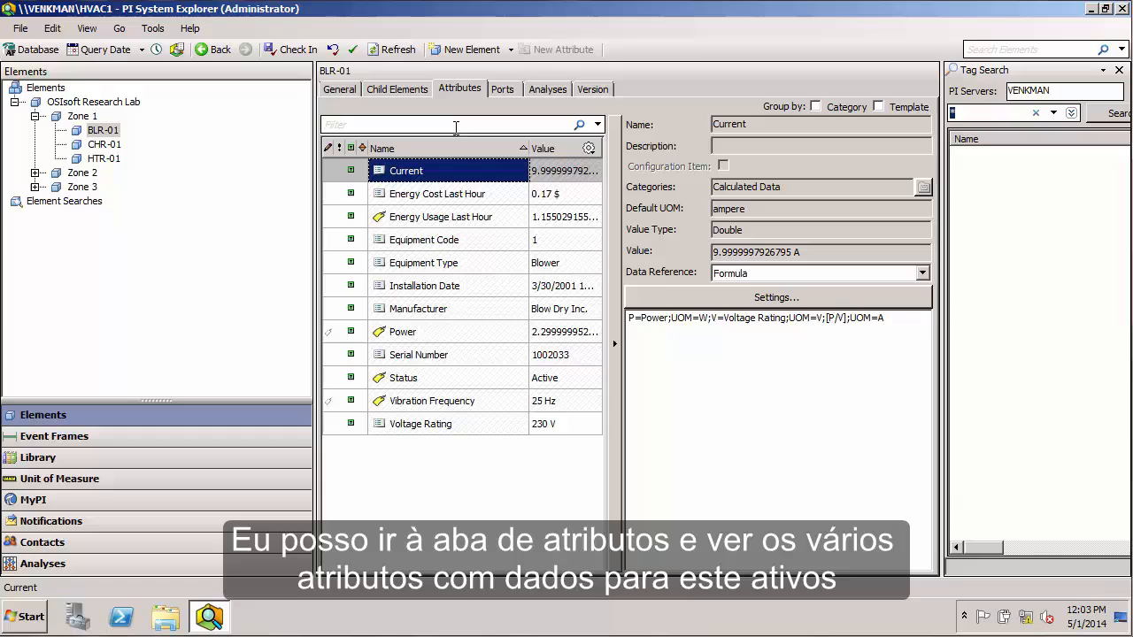
mouse_move(459, 290)
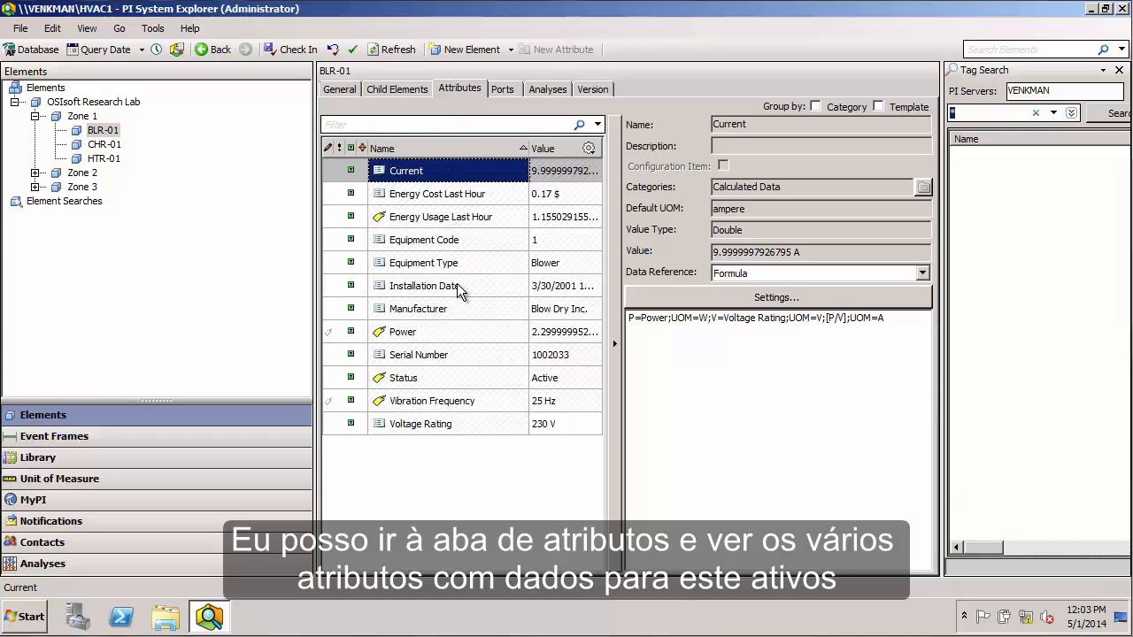
mouse_move(451, 274)
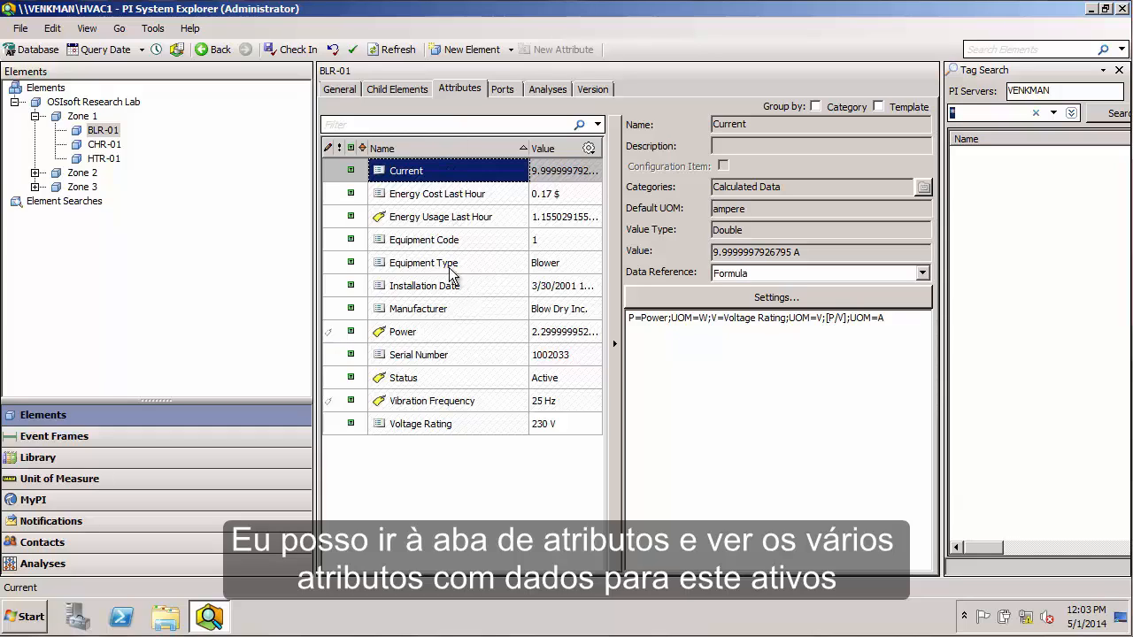
click(441, 216)
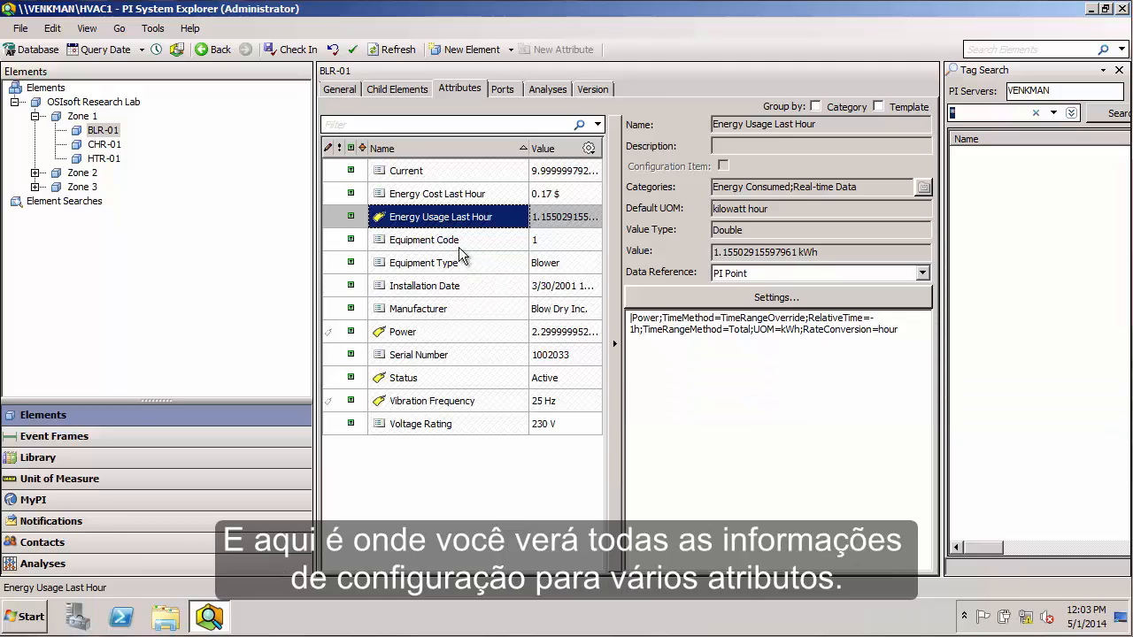
click(423, 263)
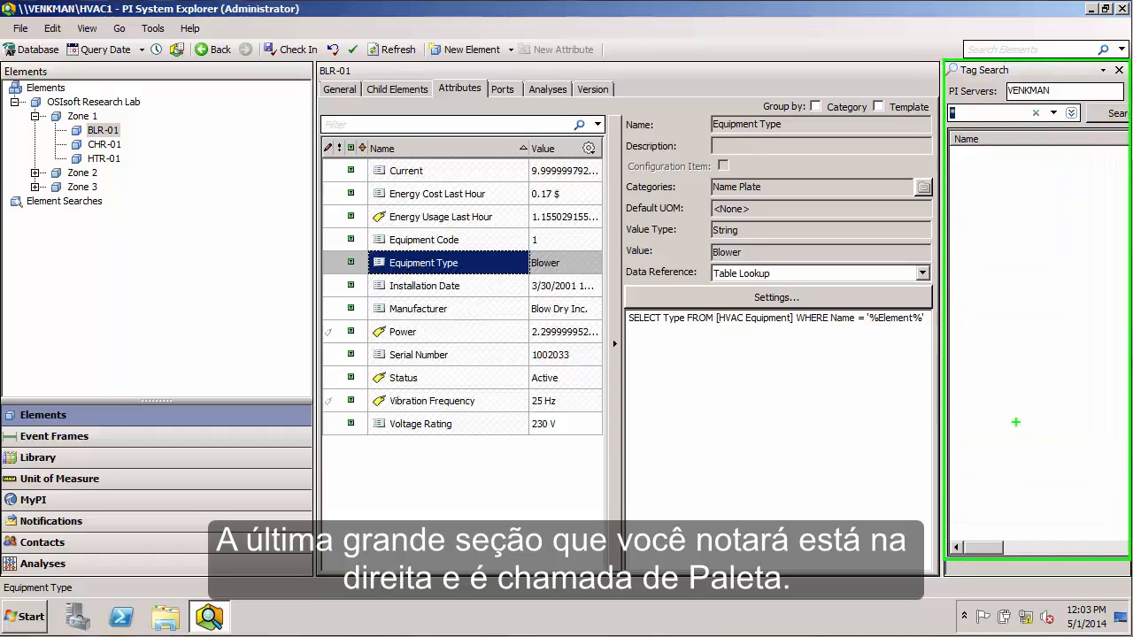
mouse_move(804, 390)
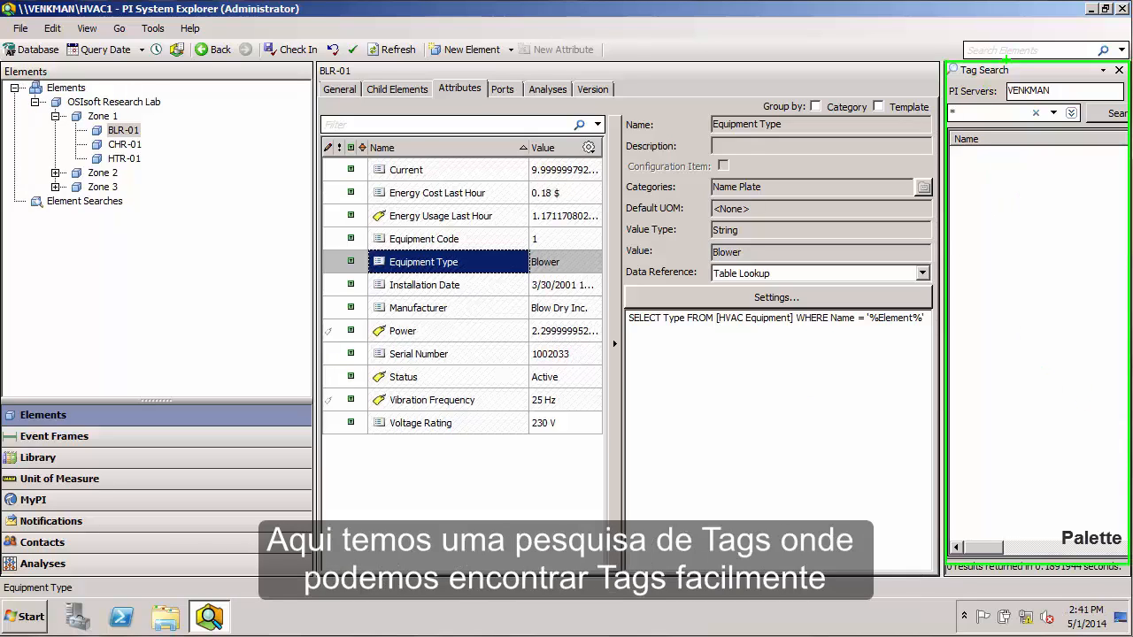
mouse_move(1034, 209)
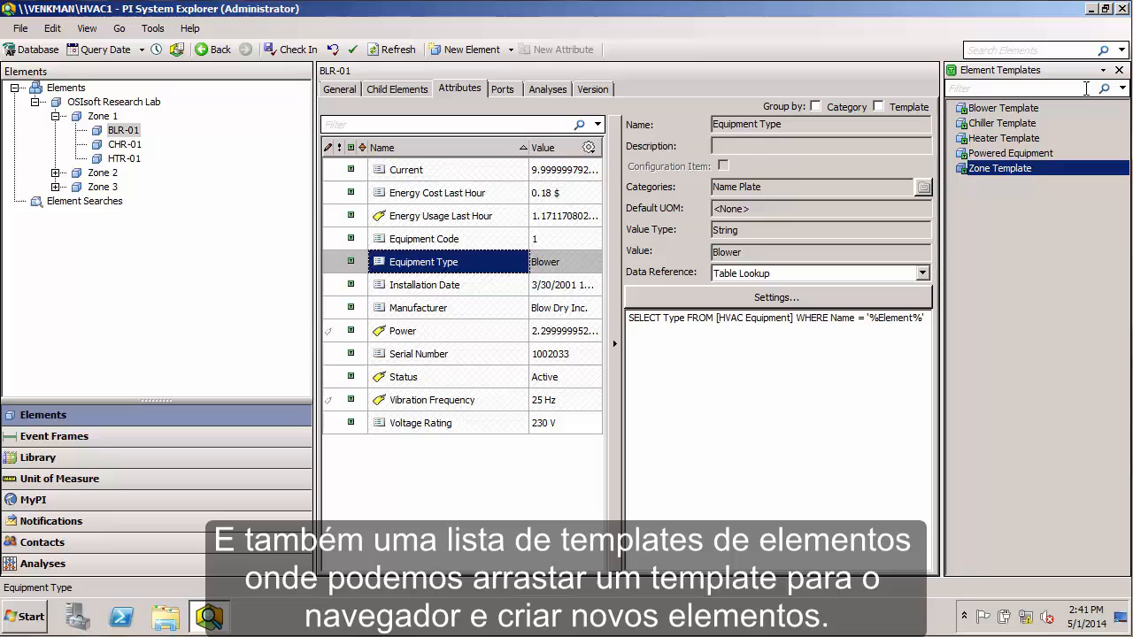
mouse_move(1062, 247)
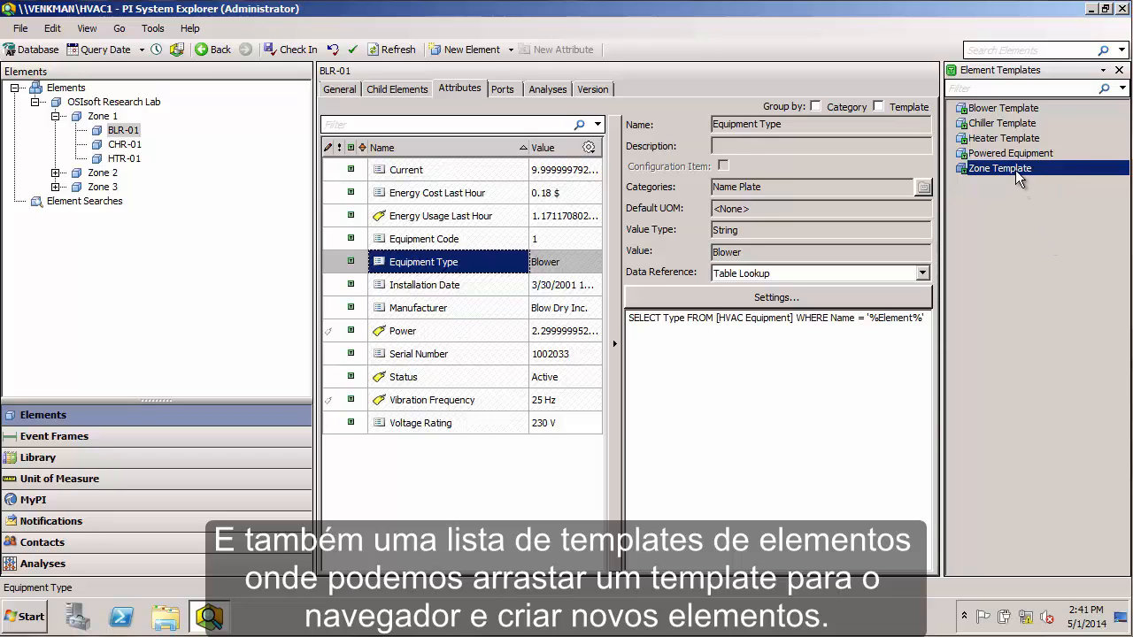
mouse_move(156, 300)
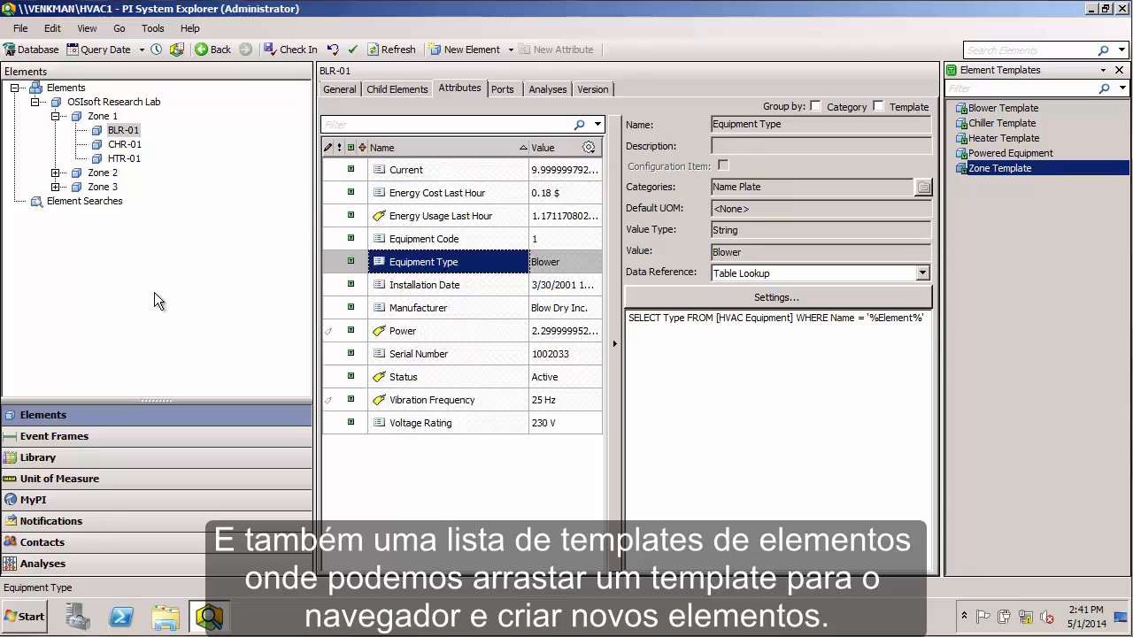
mouse_move(157, 287)
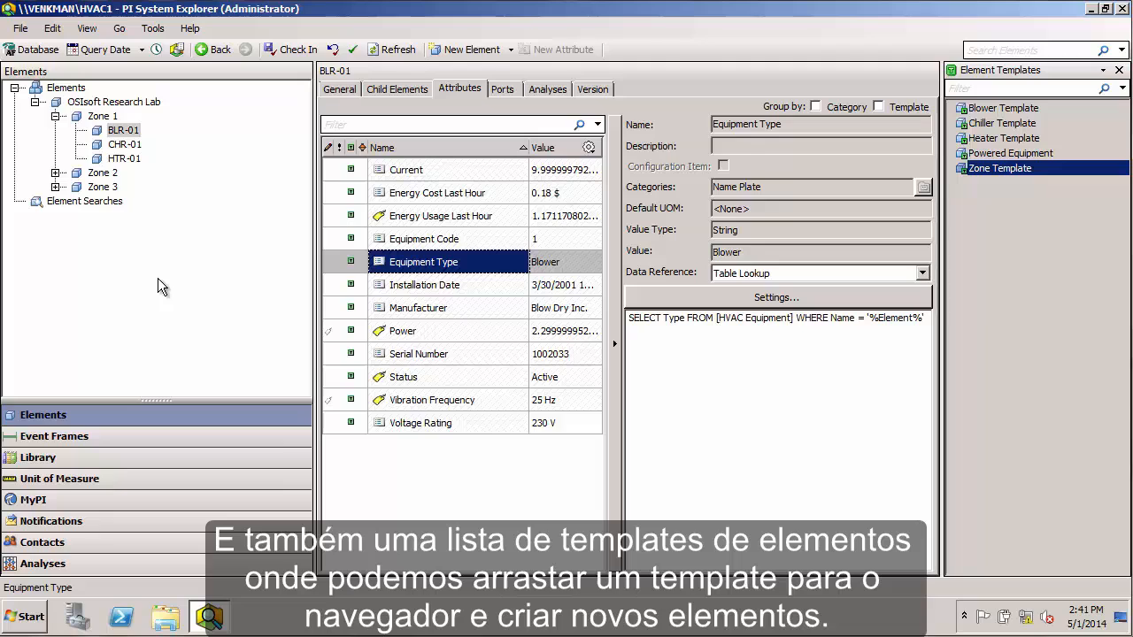
mouse_move(999, 276)
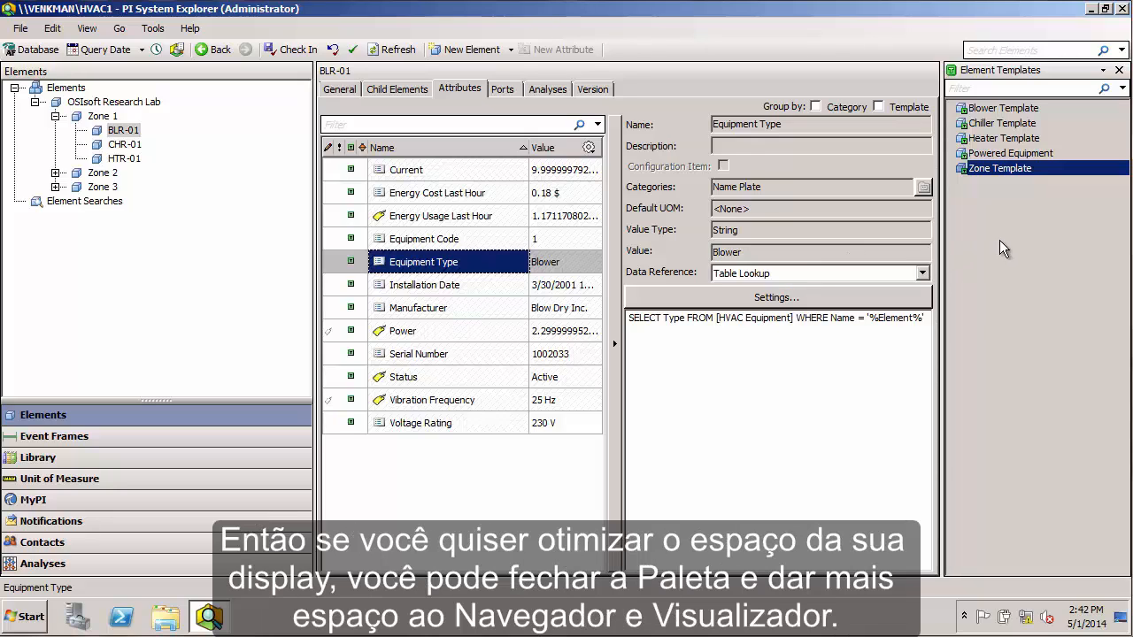
mouse_move(1044, 257)
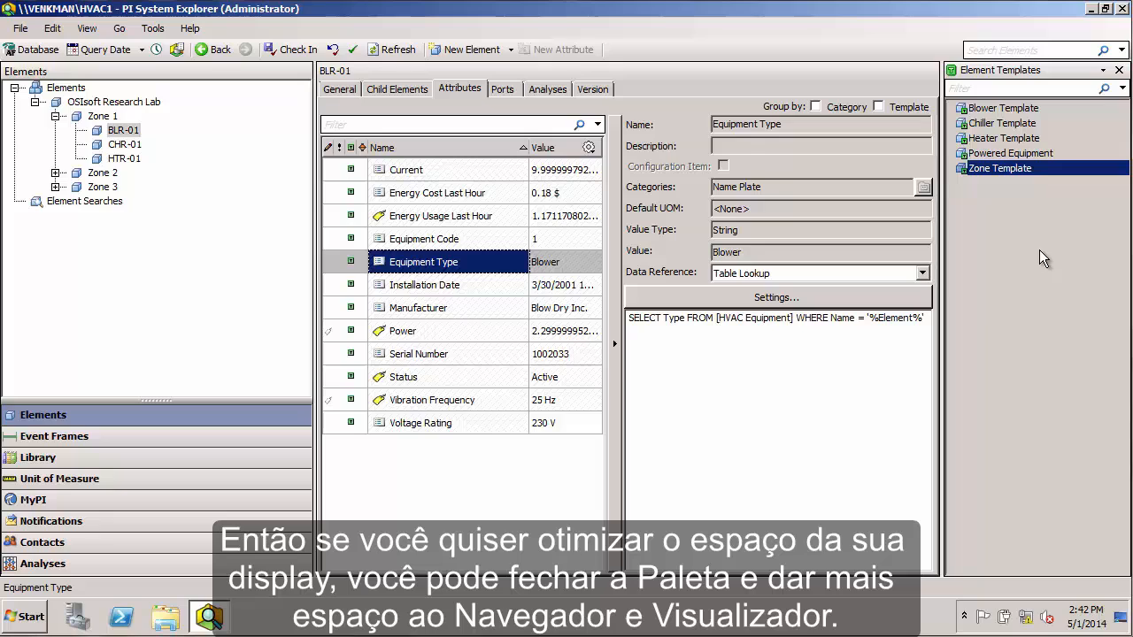
mouse_move(1119, 71)
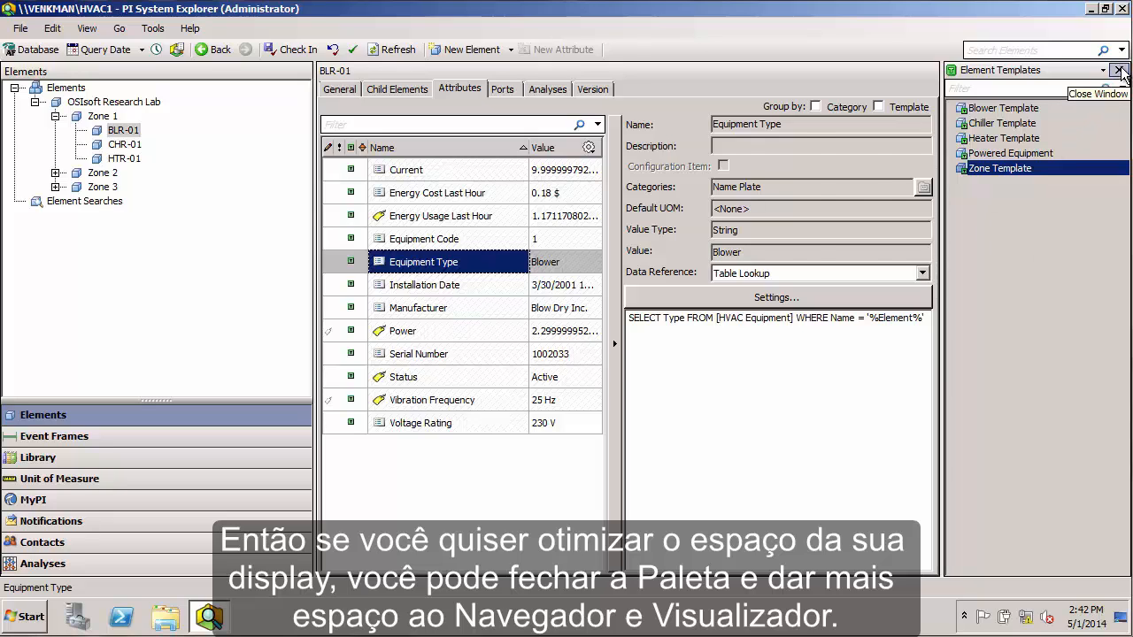
click(1119, 71)
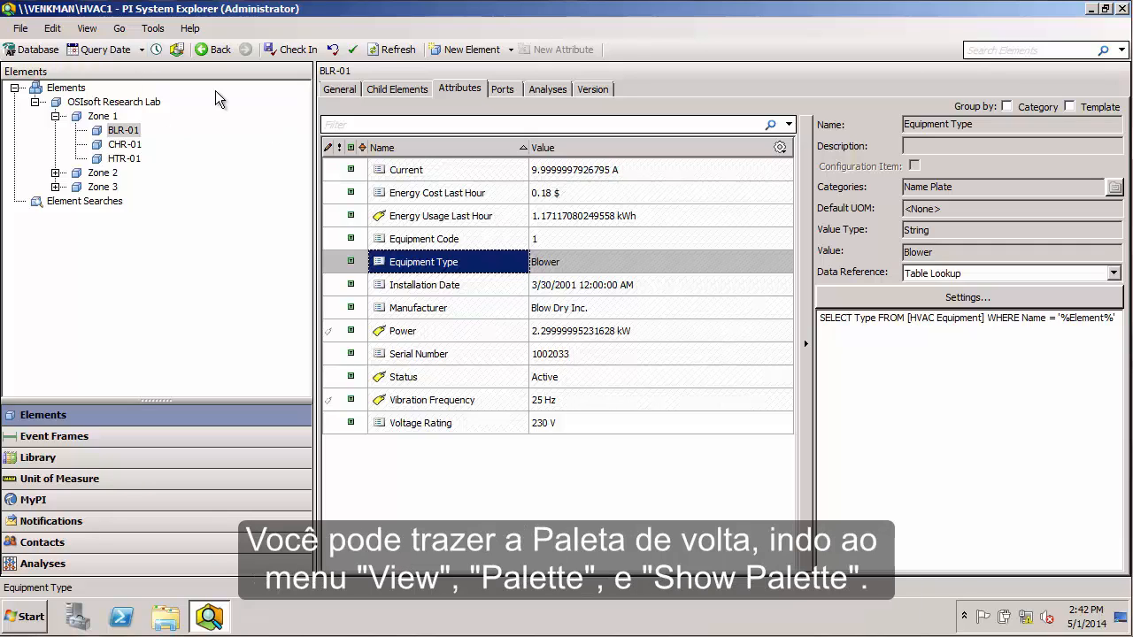
click(85, 28)
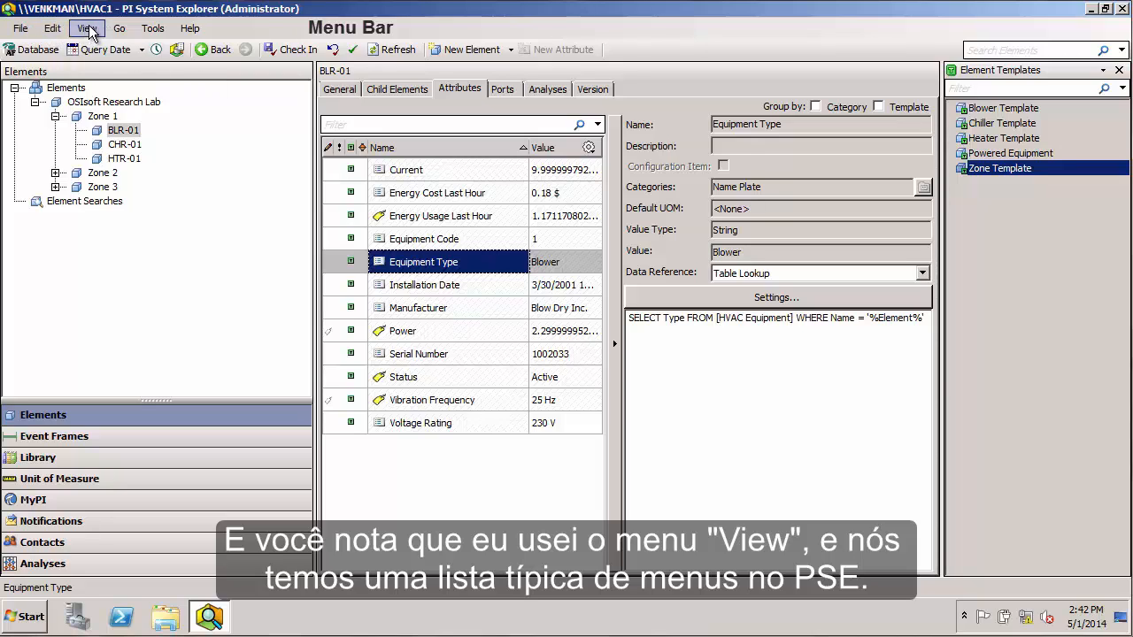
- Show the Tools menu with Audit Trail, Buffer Manager and Options while browsing elements
click(119, 28)
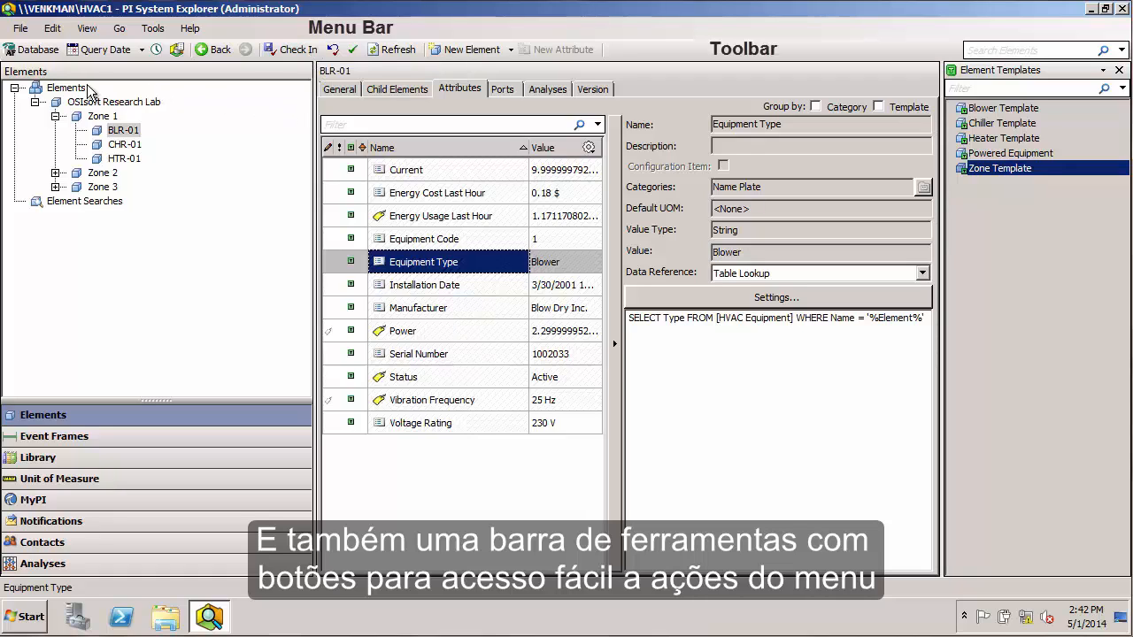
mouse_move(37, 49)
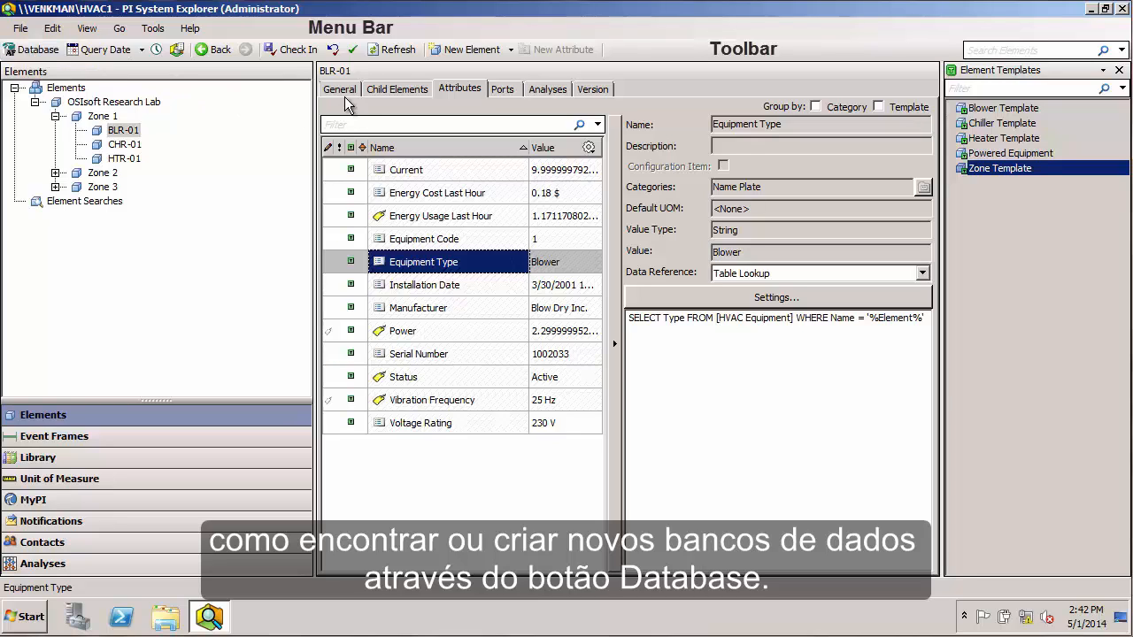
mouse_move(298, 49)
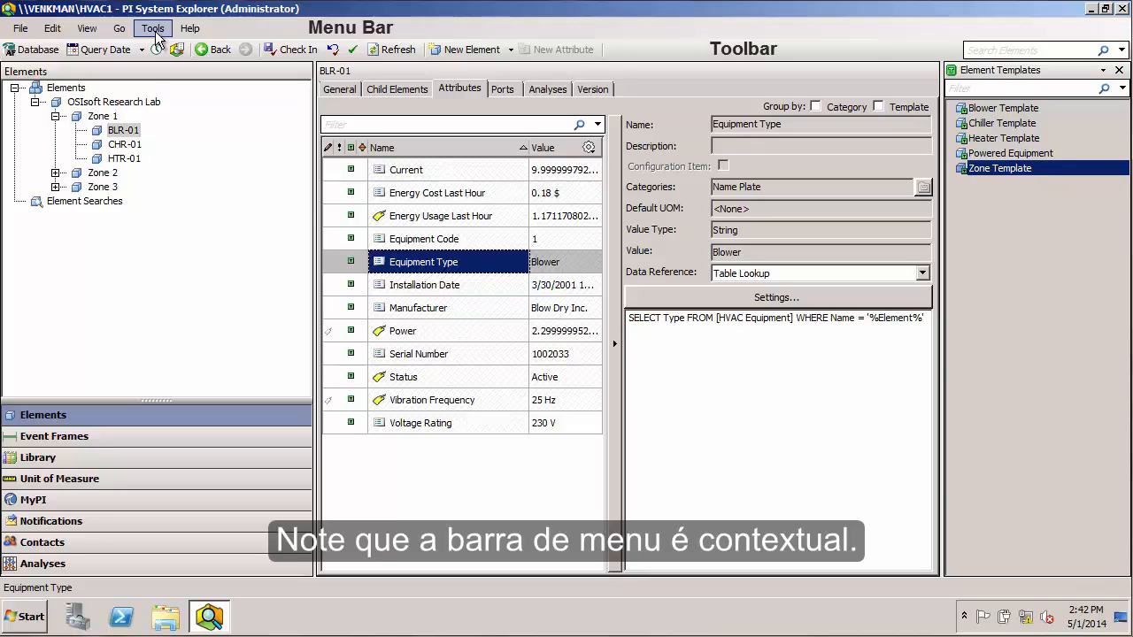
mouse_move(71, 422)
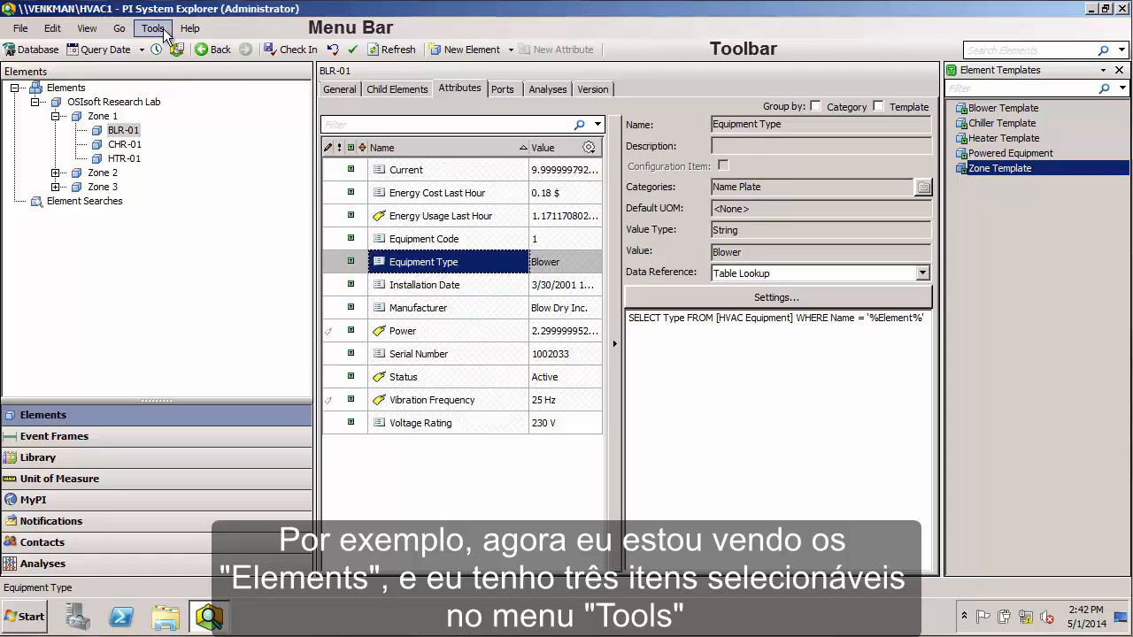
click(152, 28)
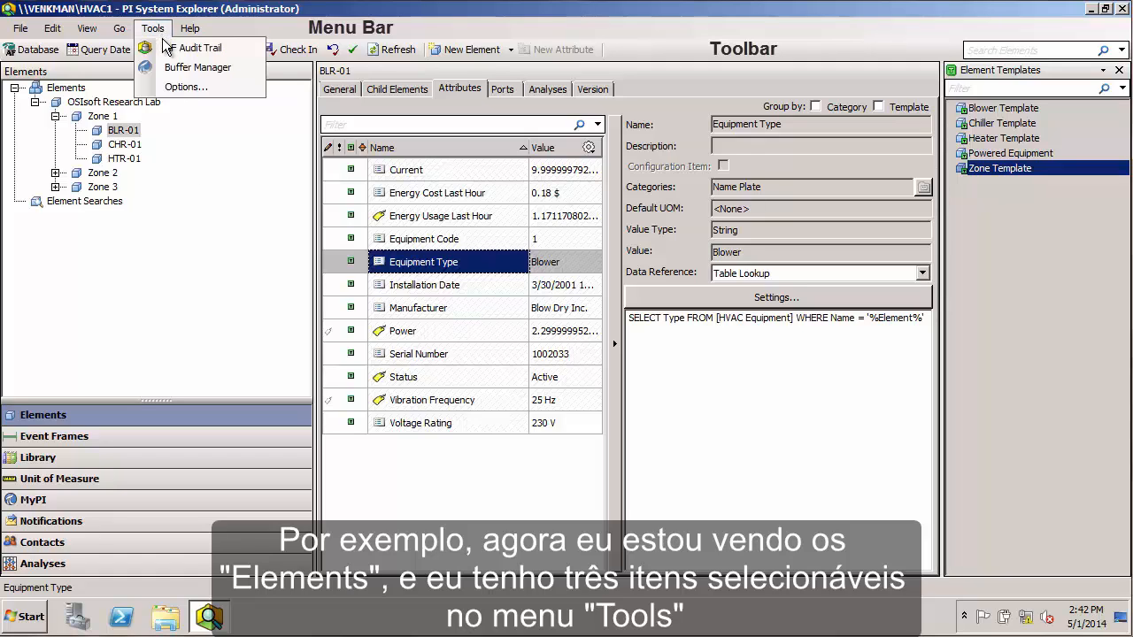
mouse_move(199, 48)
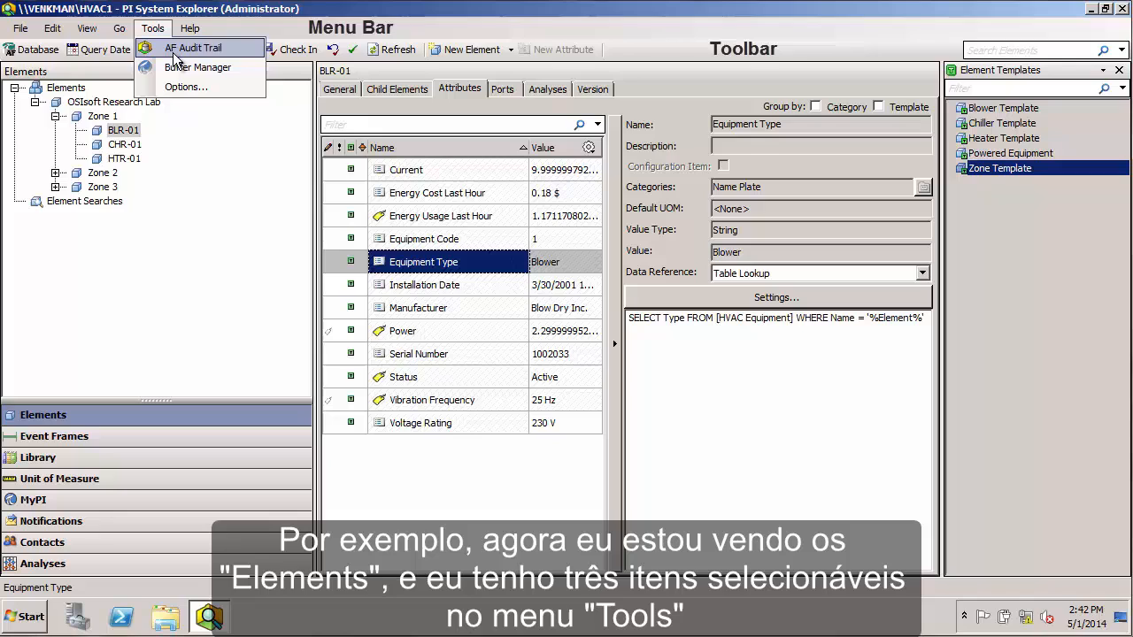
mouse_move(95, 528)
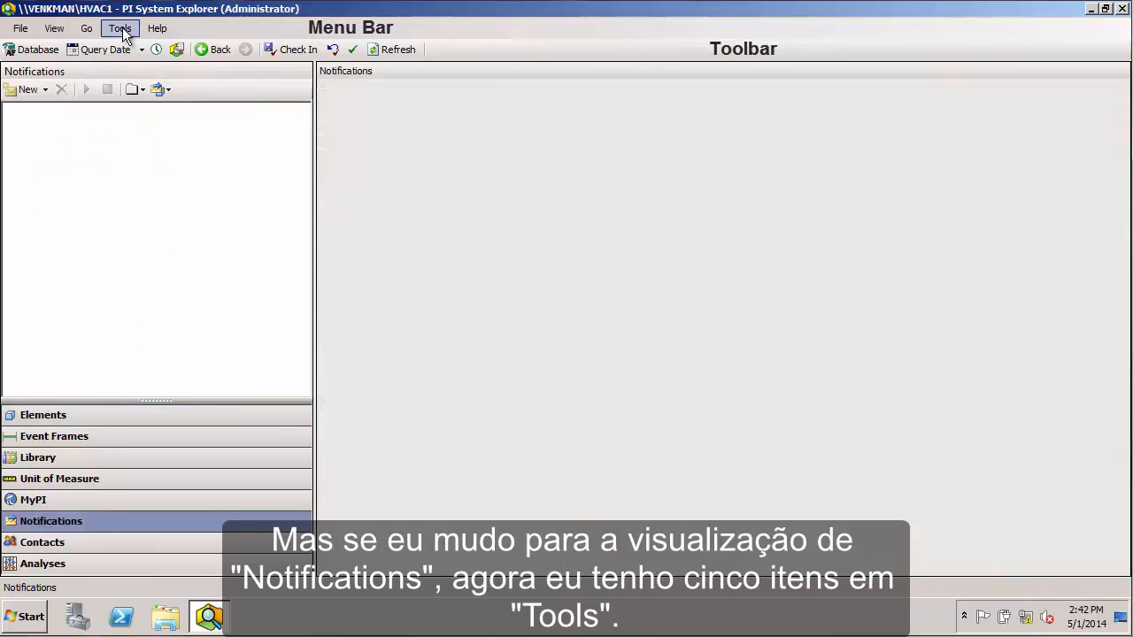
- Check the Tools menu in Notifications view, then return to BLR-01's attributes in Elements
click(121, 28)
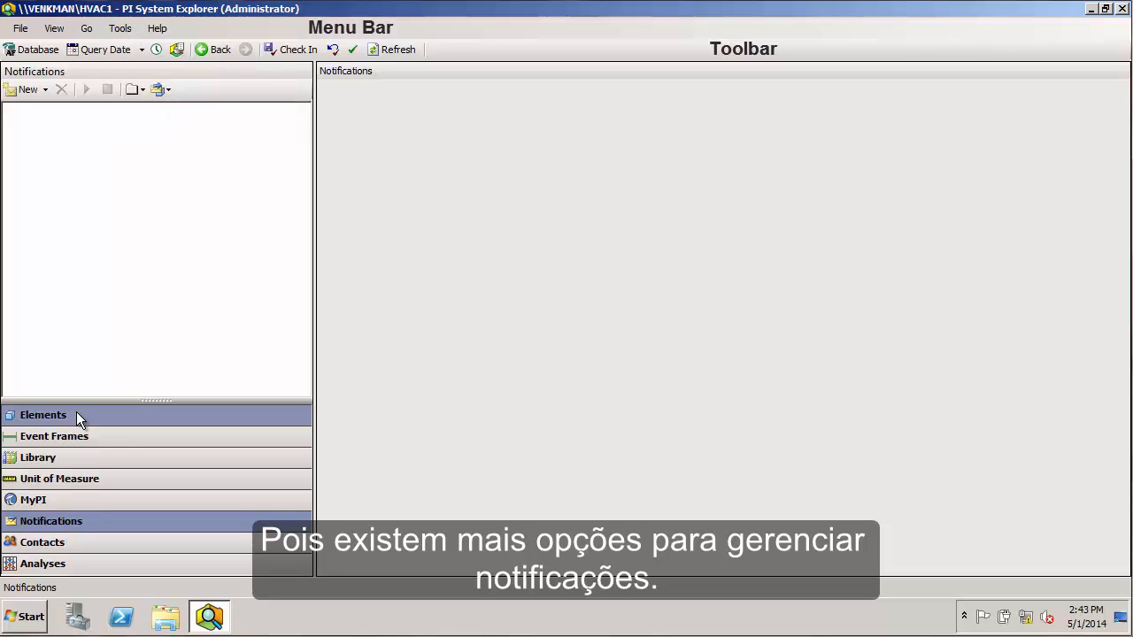
click(43, 414)
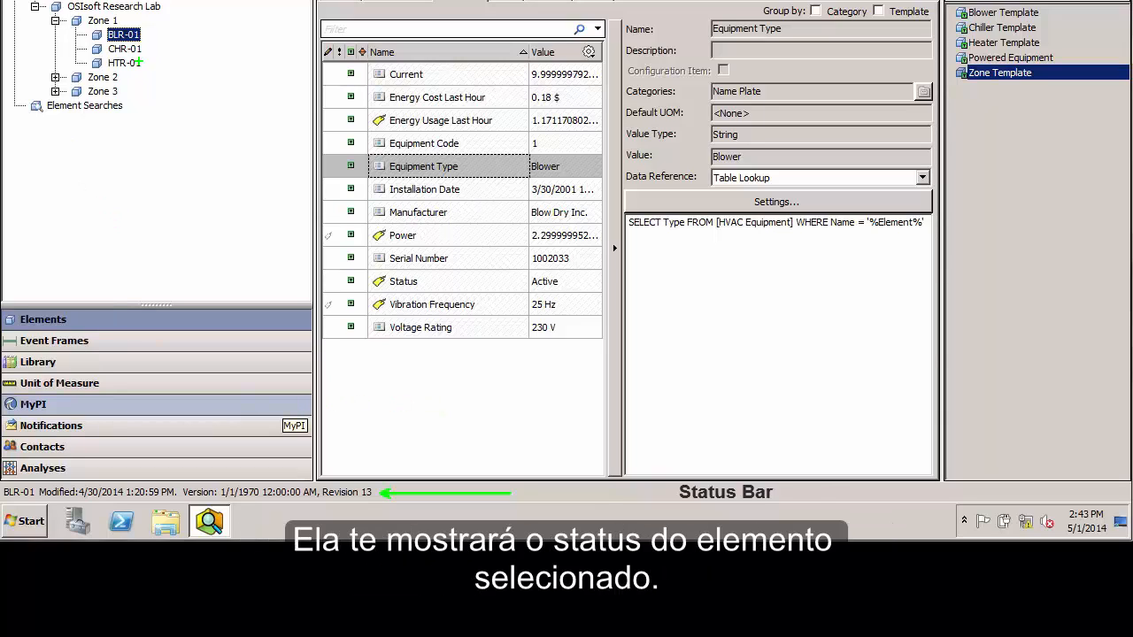
mouse_move(124, 38)
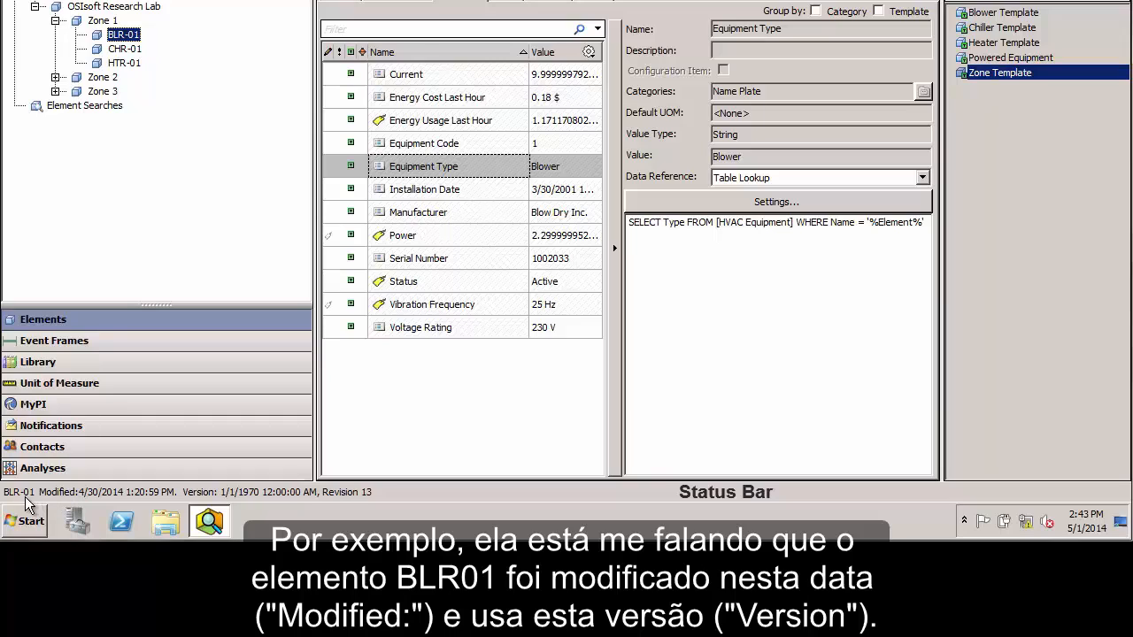
mouse_move(35, 500)
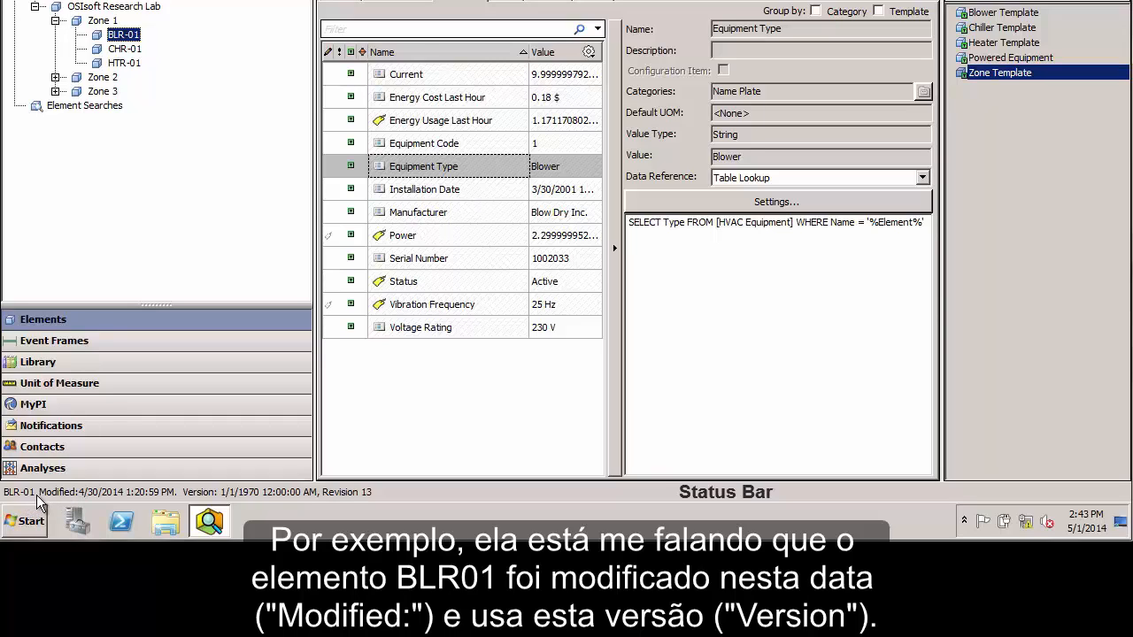
mouse_move(213, 500)
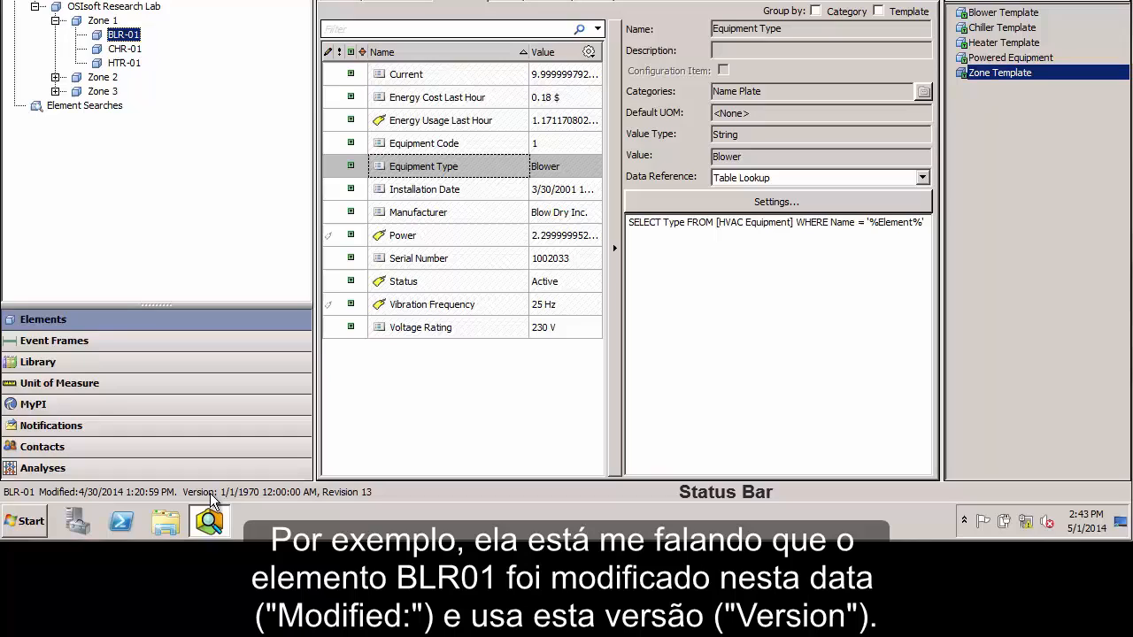
mouse_move(239, 127)
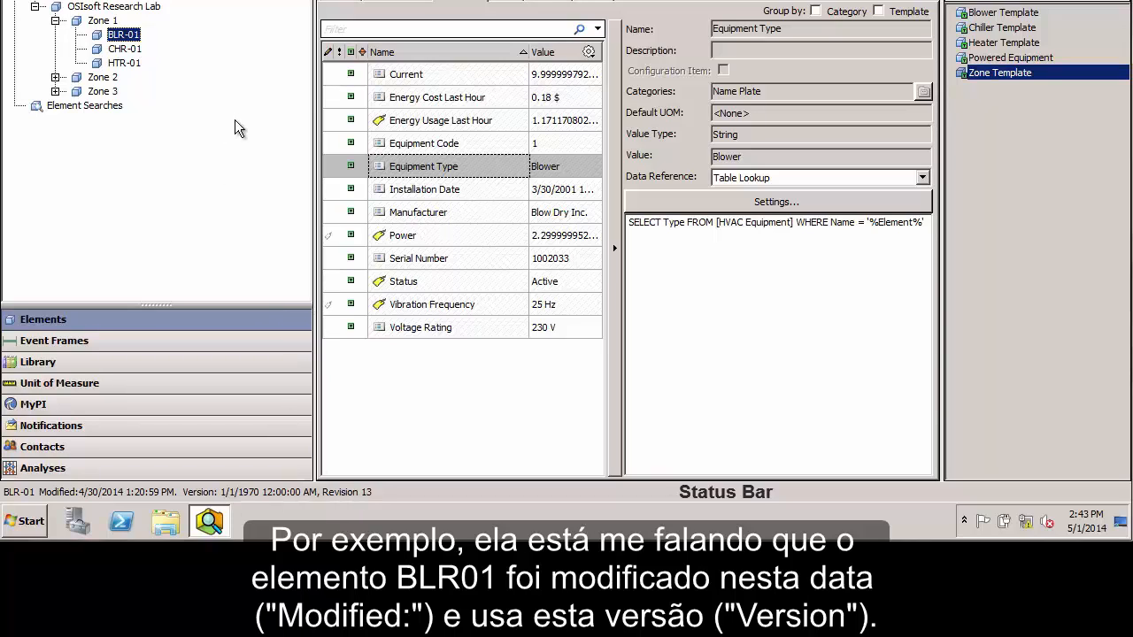
click(114, 7)
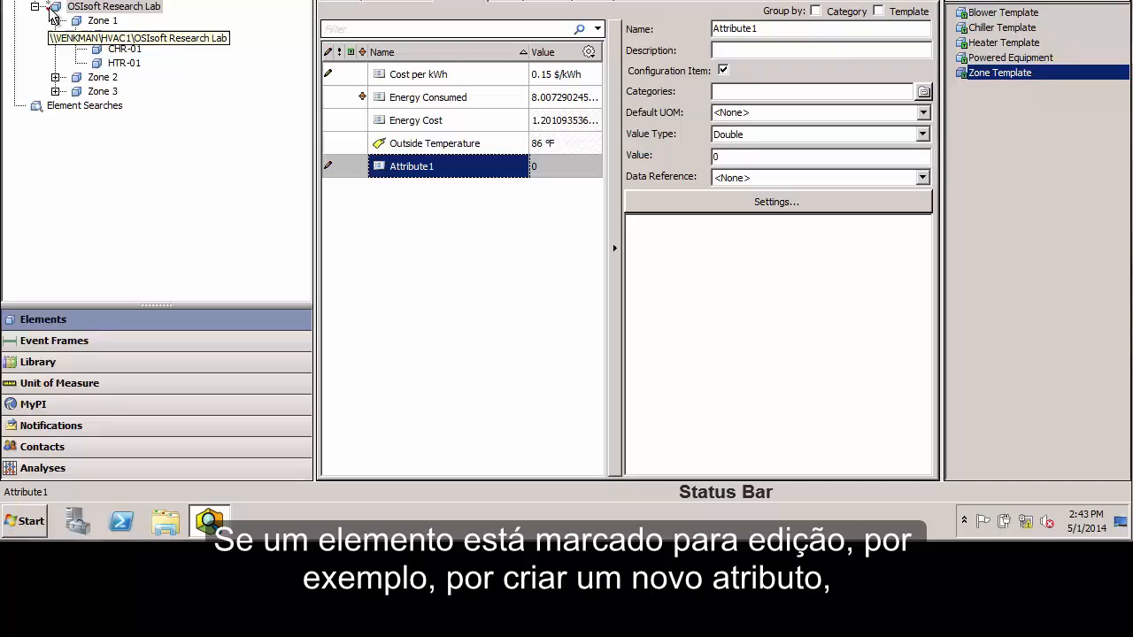
- Select OSIsoft Research Lab to show its Checked out by details in the status bar
click(55, 21)
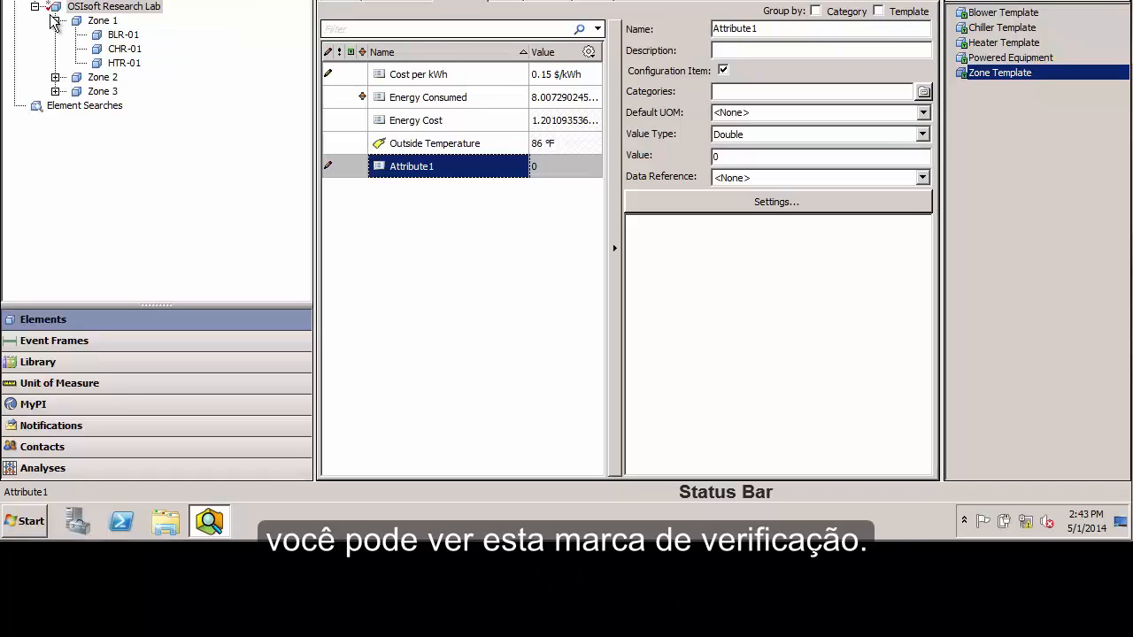
mouse_move(99, 20)
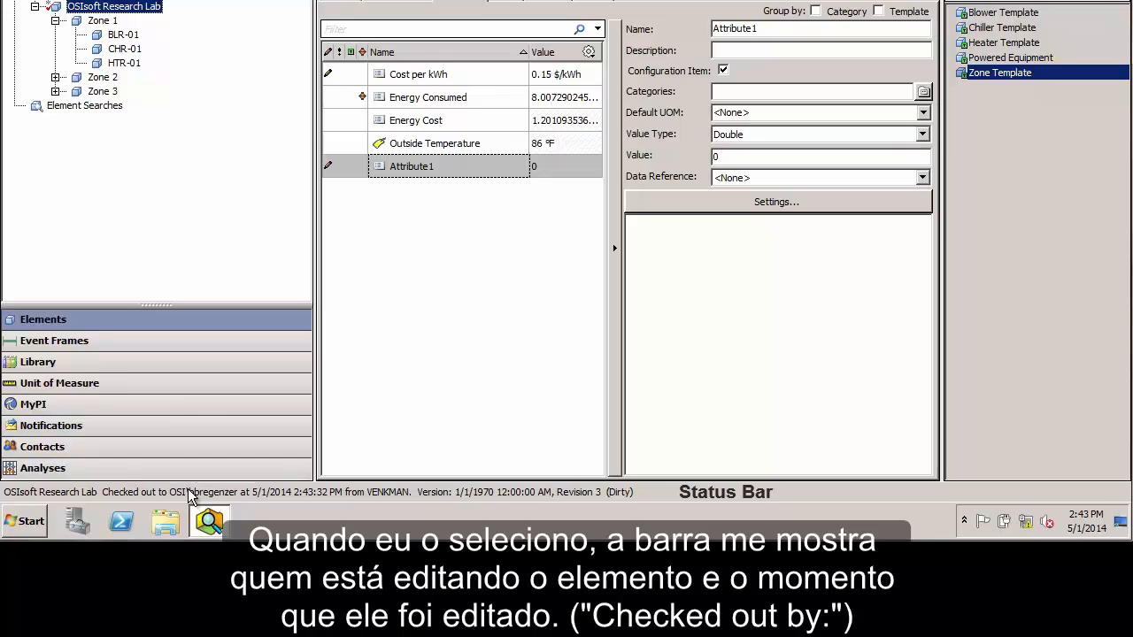
mouse_move(340, 503)
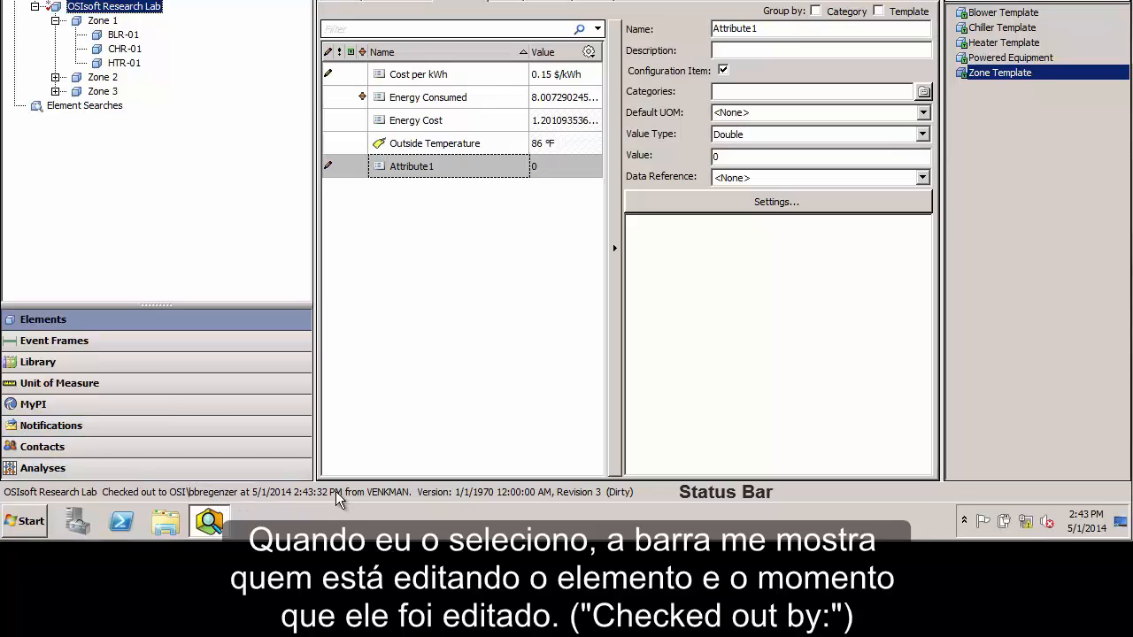